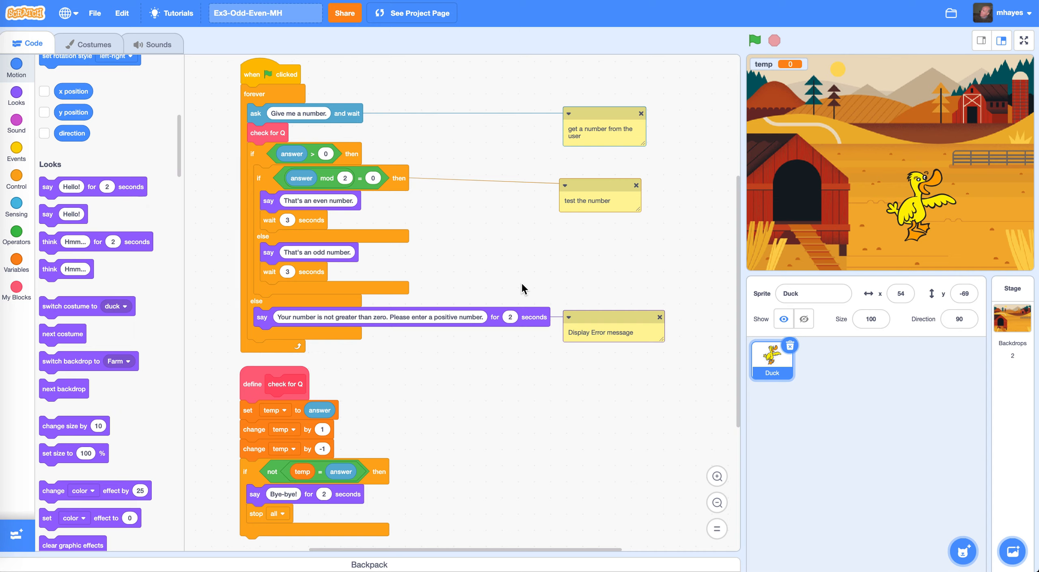
mouse_move(517, 246)
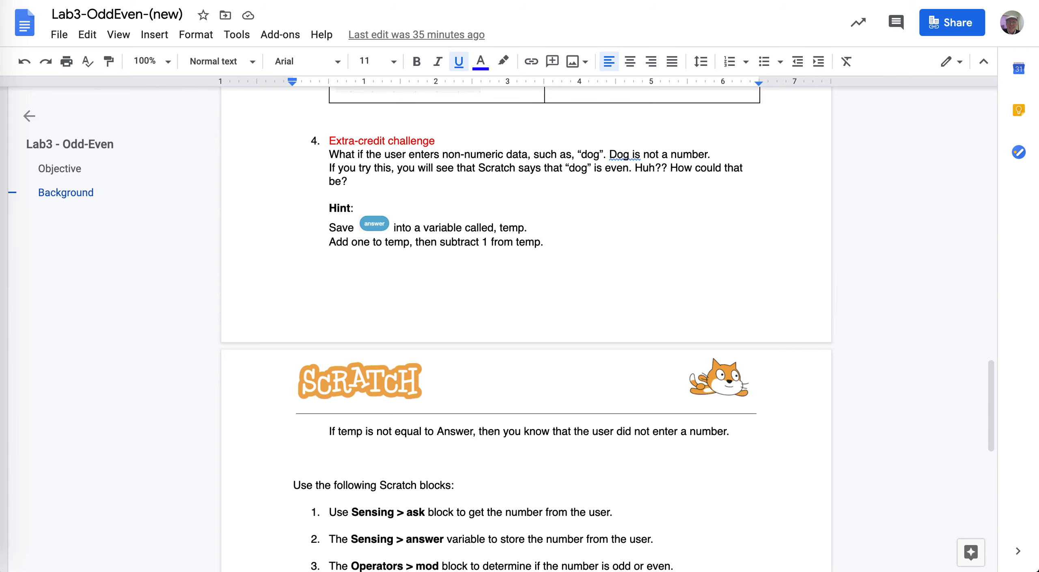
Insert 'then' so step 2 reads 'if the user enters q, then end the program'
scroll(down, 3)
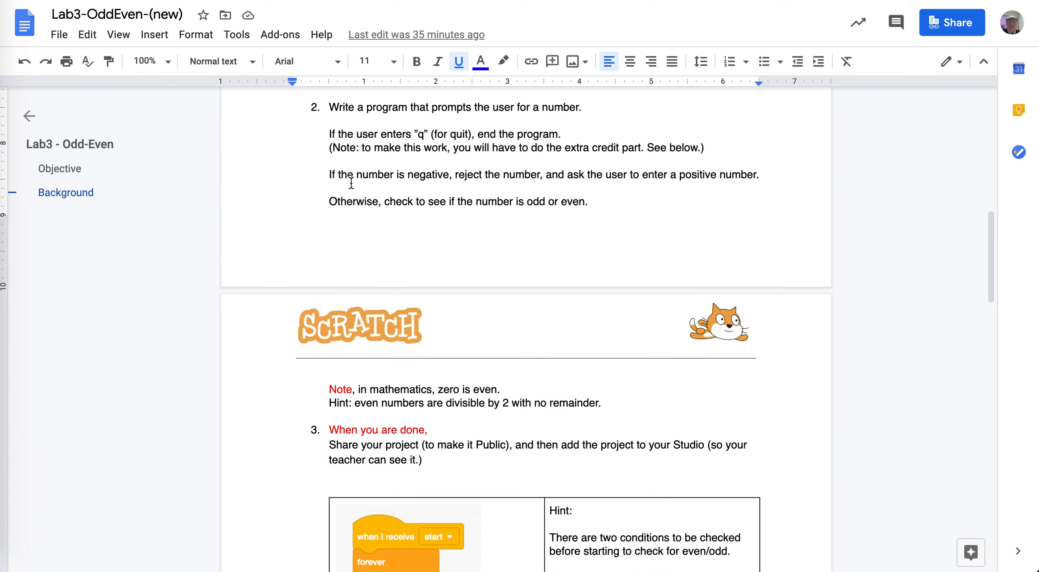
scroll(up, 3)
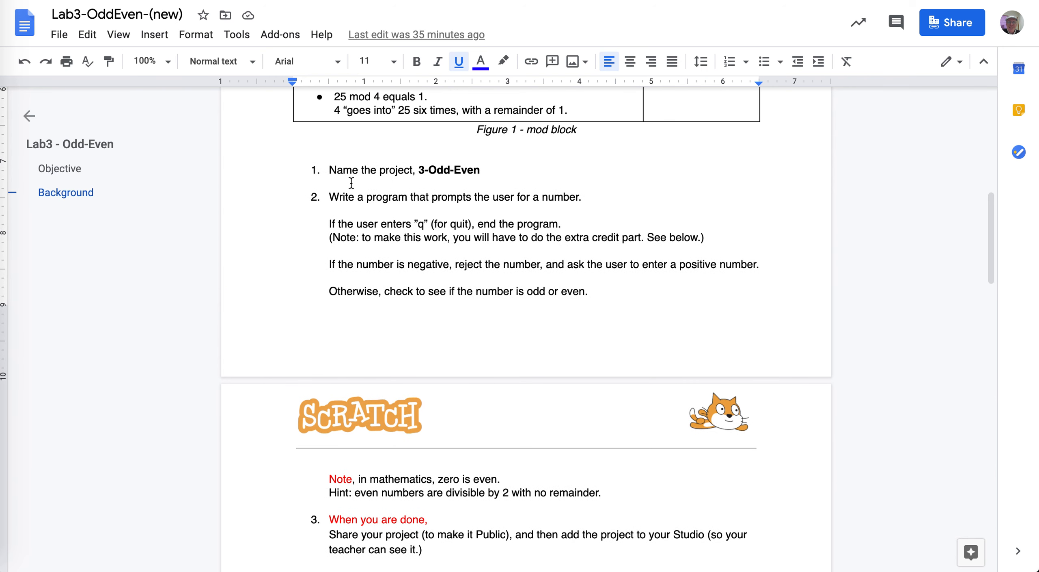
mouse_move(348, 233)
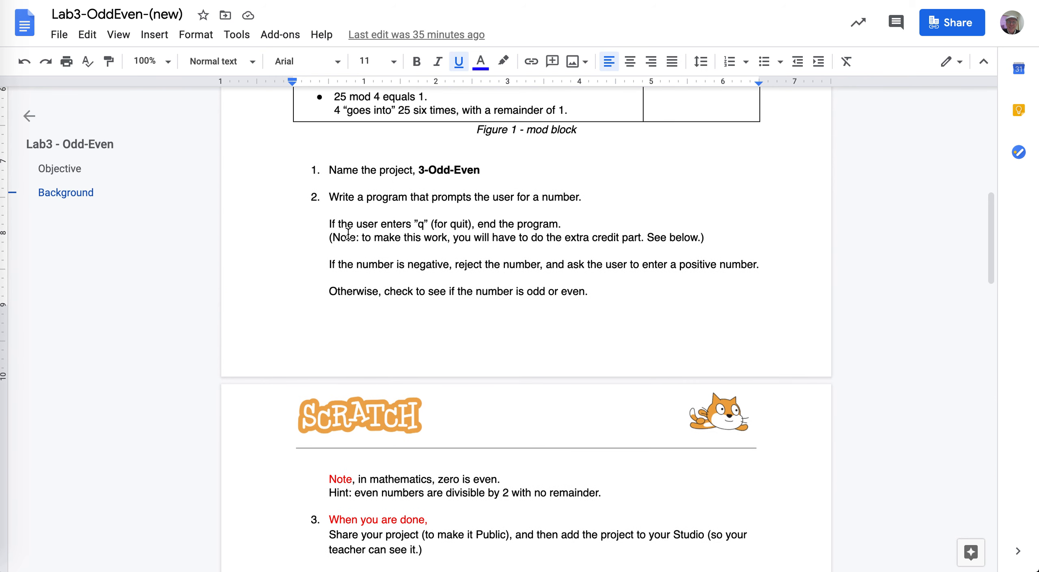
mouse_move(353, 237)
text(then )
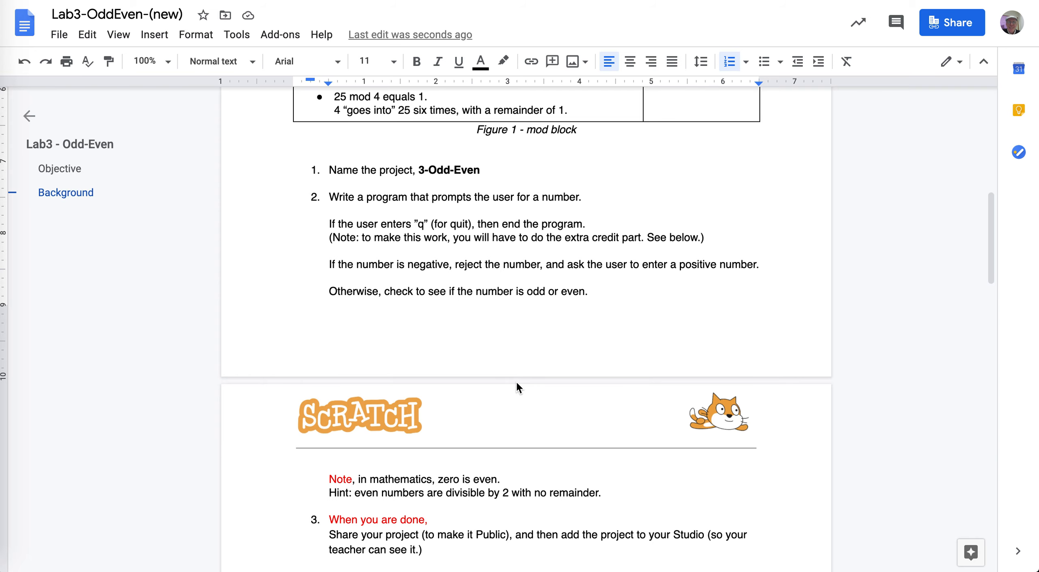
scroll(down, 3)
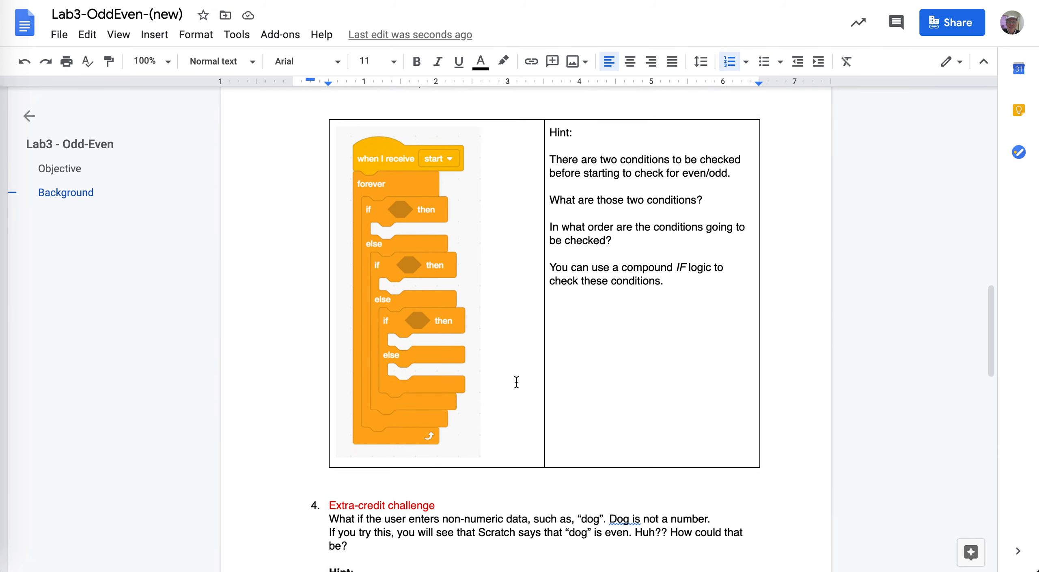
Replace 'dog' with 'q' in both sentences and move the temp-not-equal-to-Answer line under Hint
scroll(down, 3)
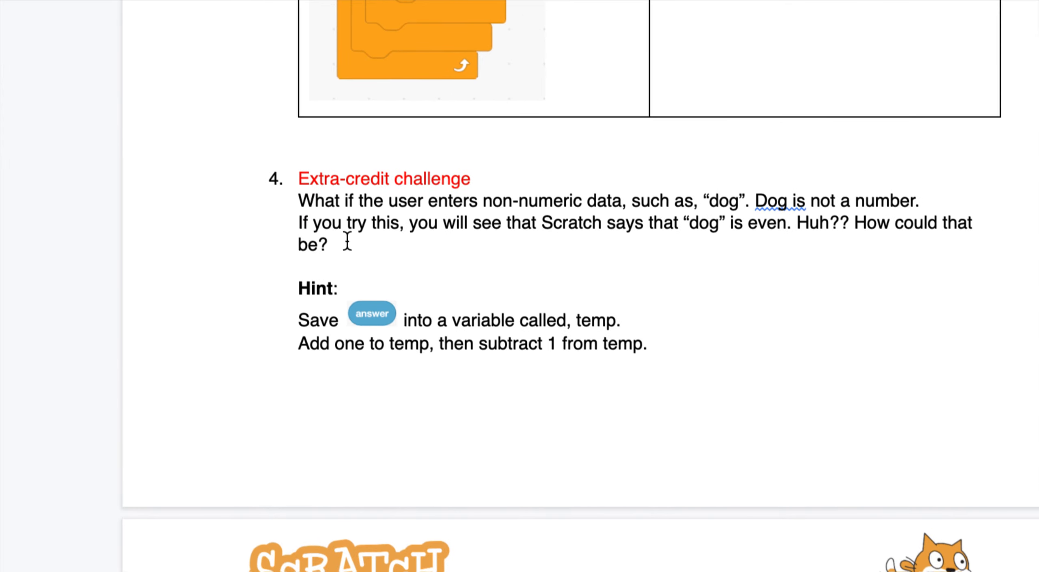
mouse_move(471, 232)
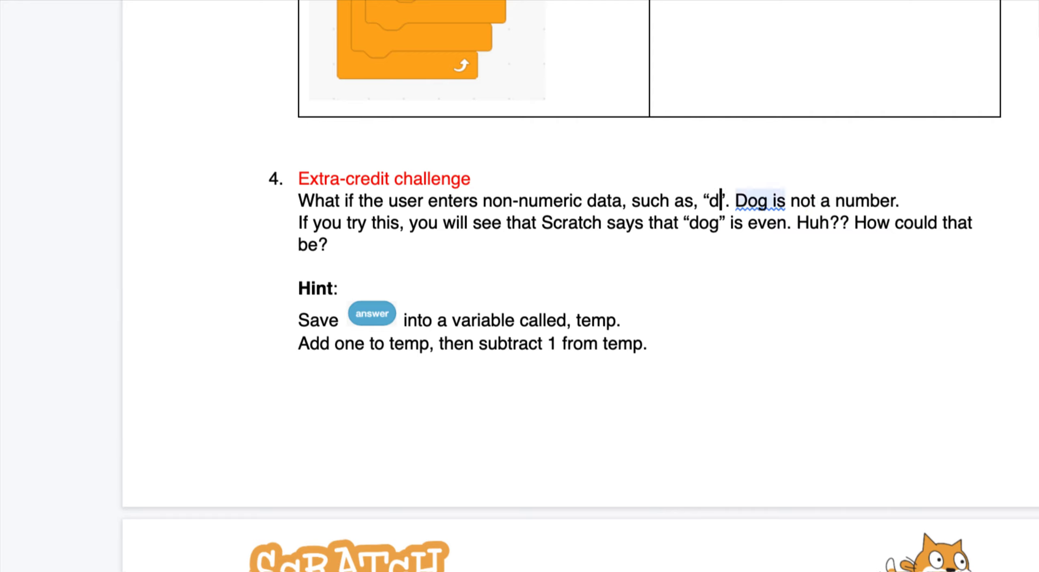
text(q)
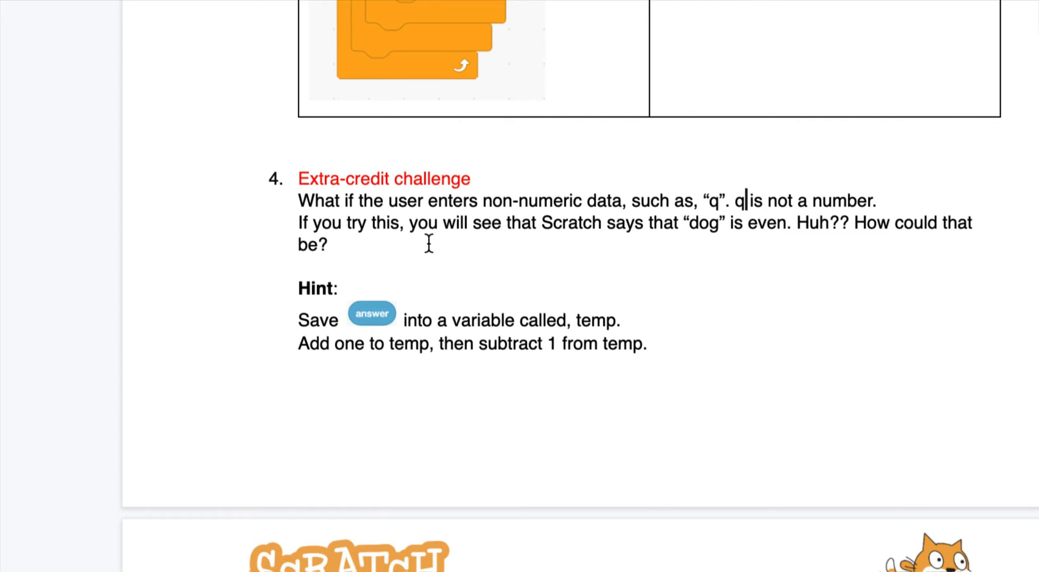
mouse_move(578, 242)
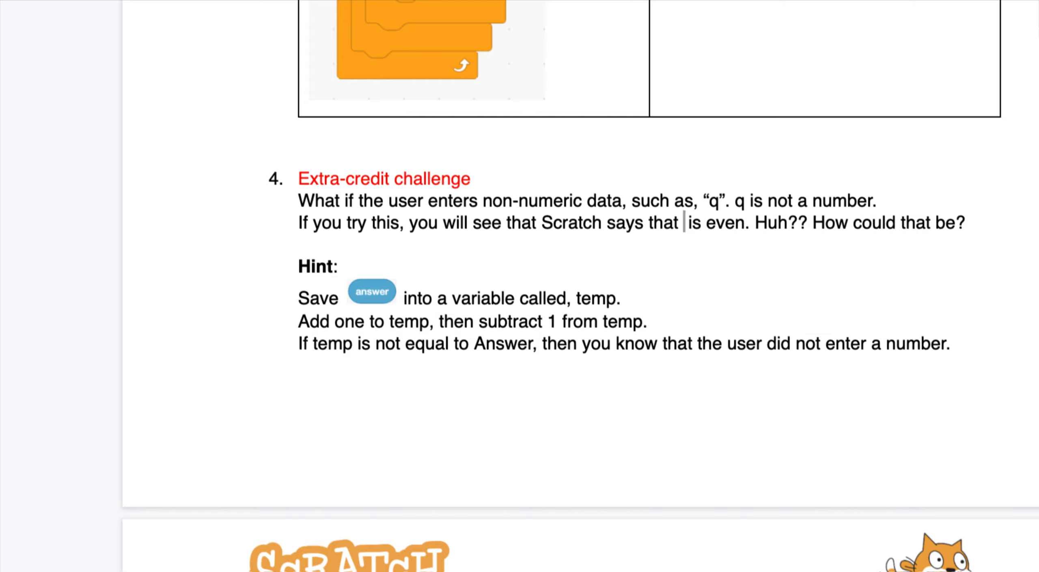
text(q”)
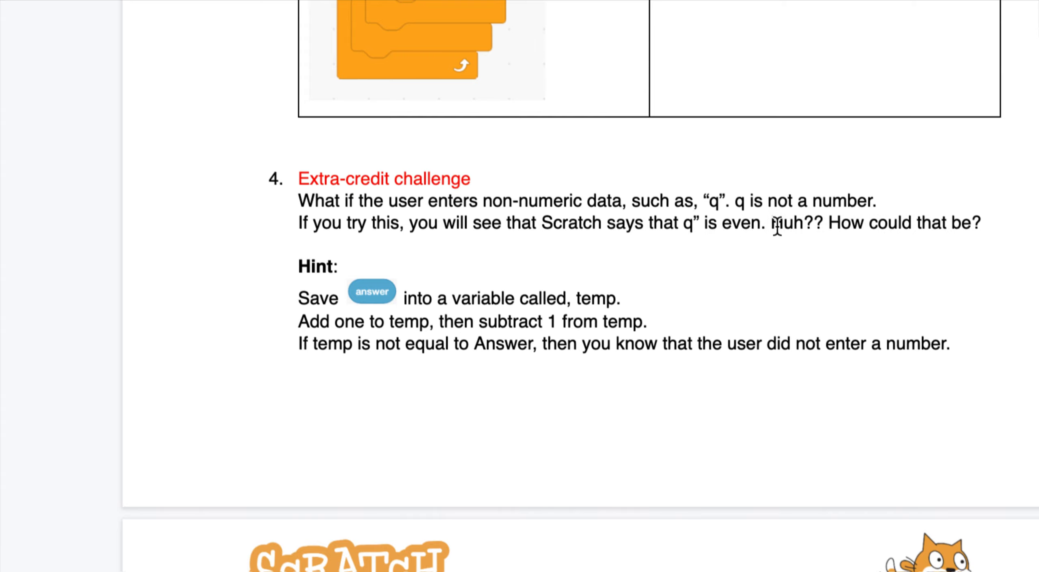
mouse_move(802, 229)
text(“)
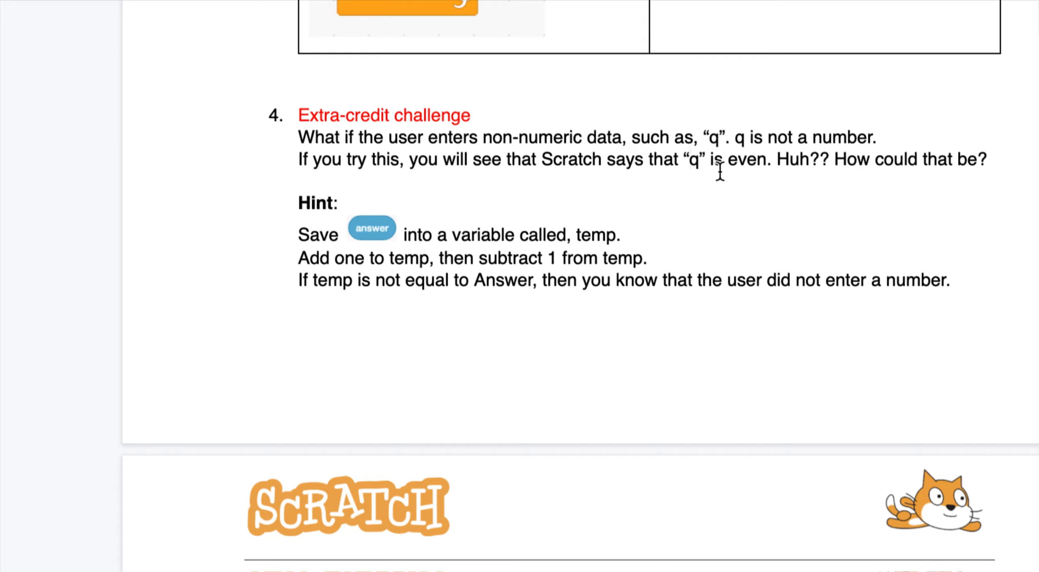
mouse_move(704, 188)
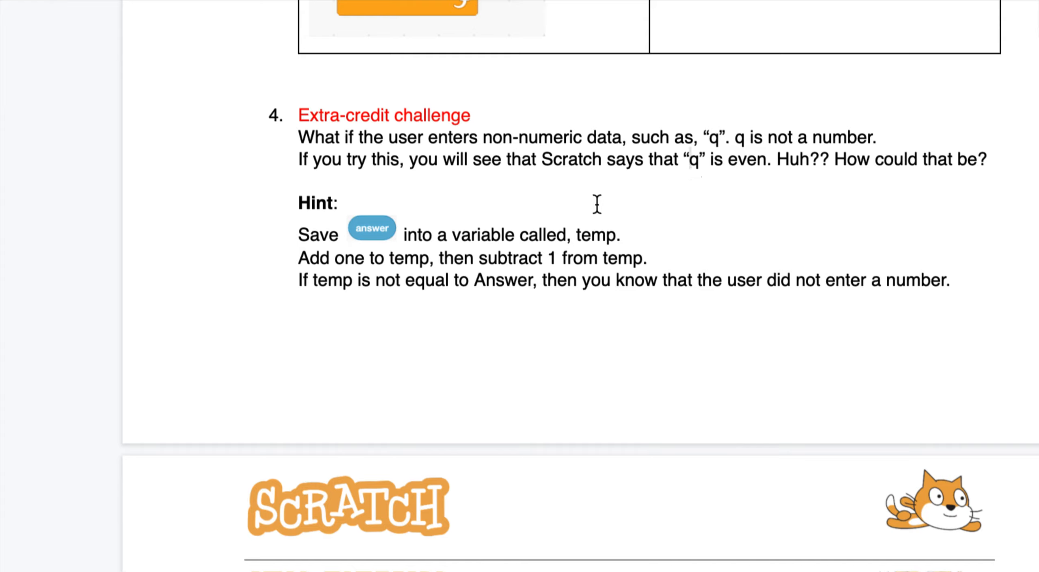
mouse_move(361, 233)
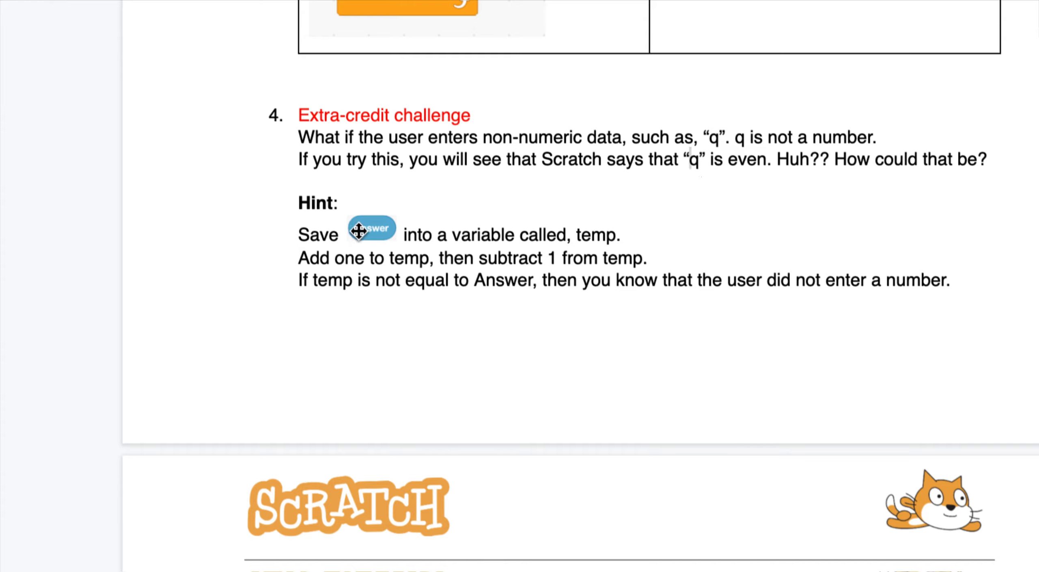
mouse_move(559, 245)
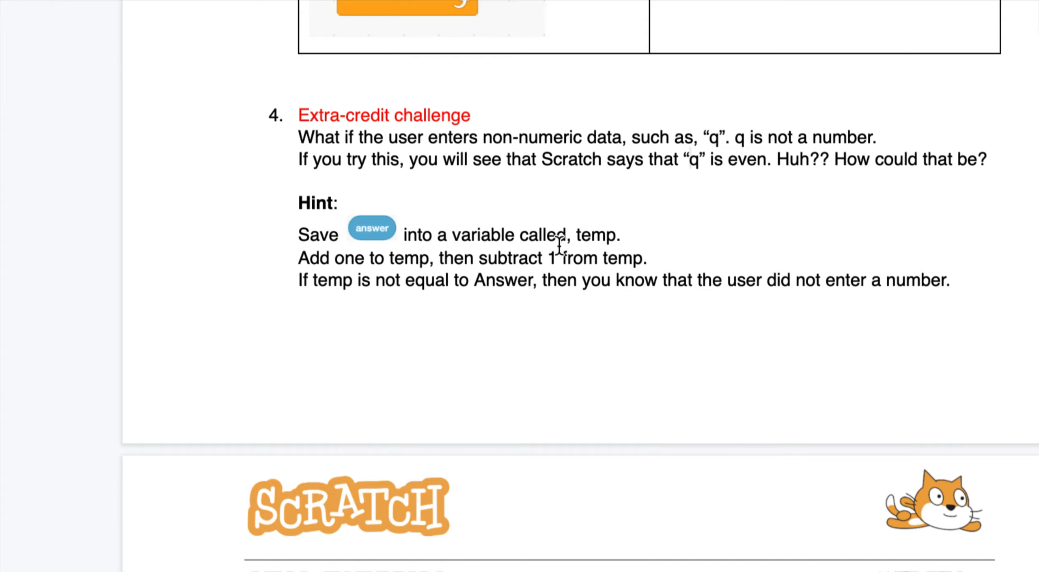
mouse_move(593, 234)
text(1)
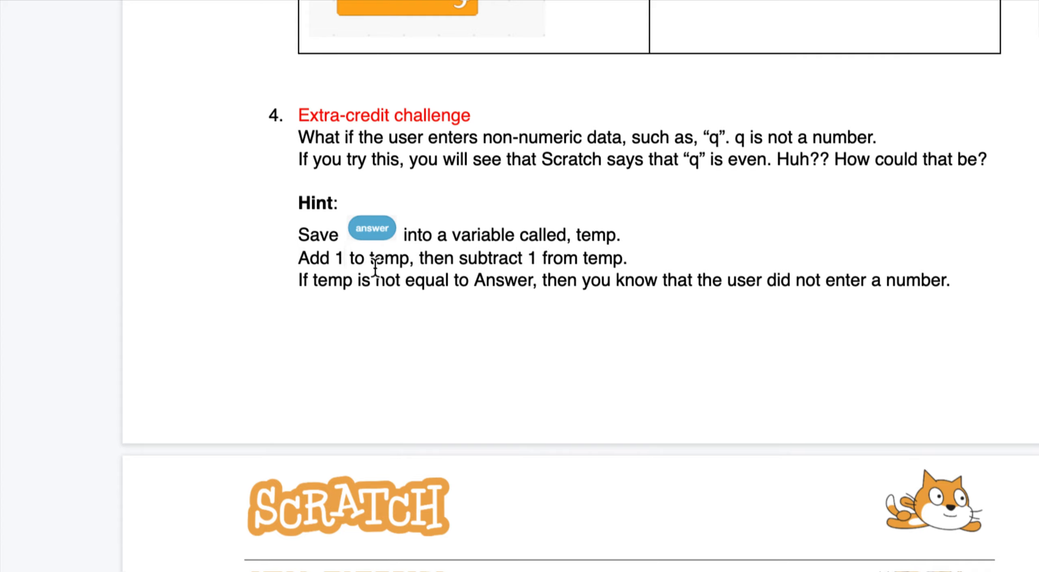
mouse_move(418, 258)
text( and)
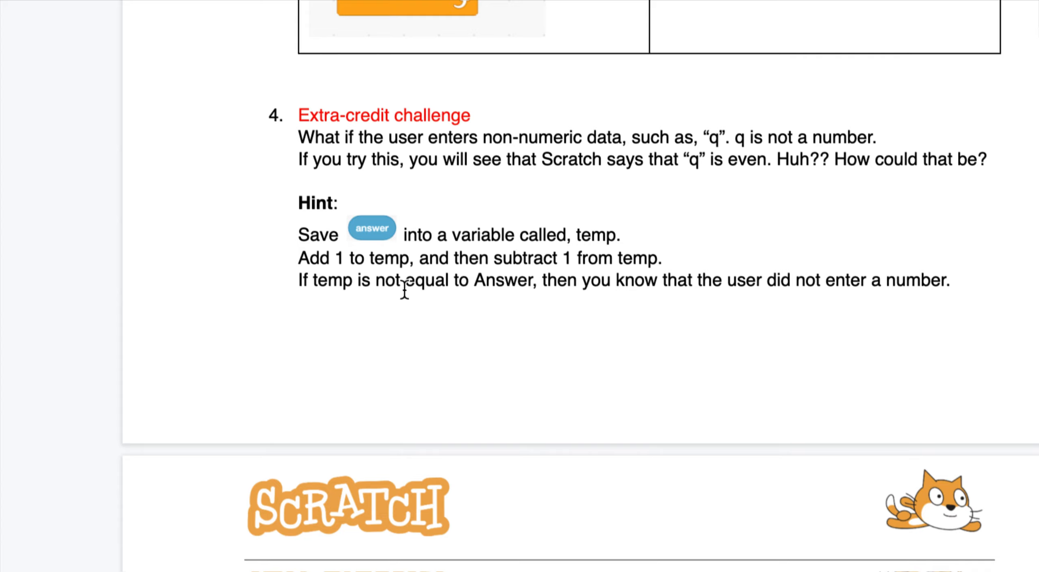
mouse_move(563, 283)
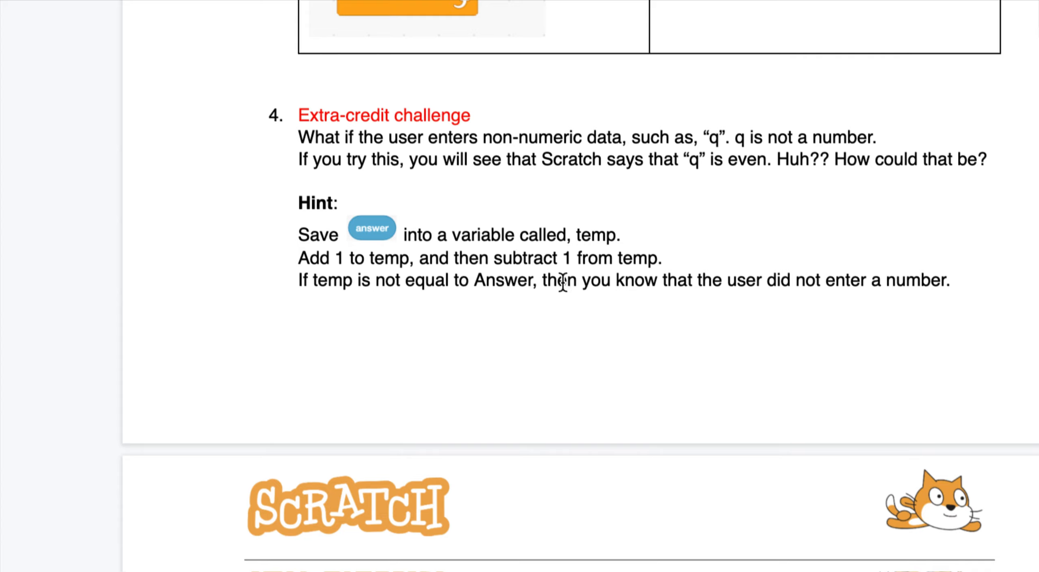
mouse_move(667, 260)
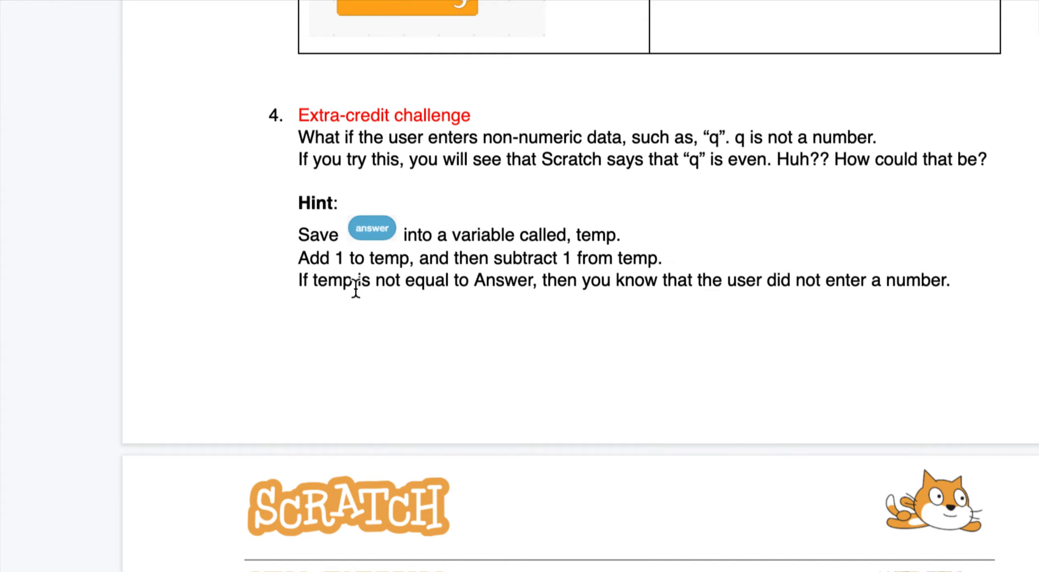
mouse_move(669, 263)
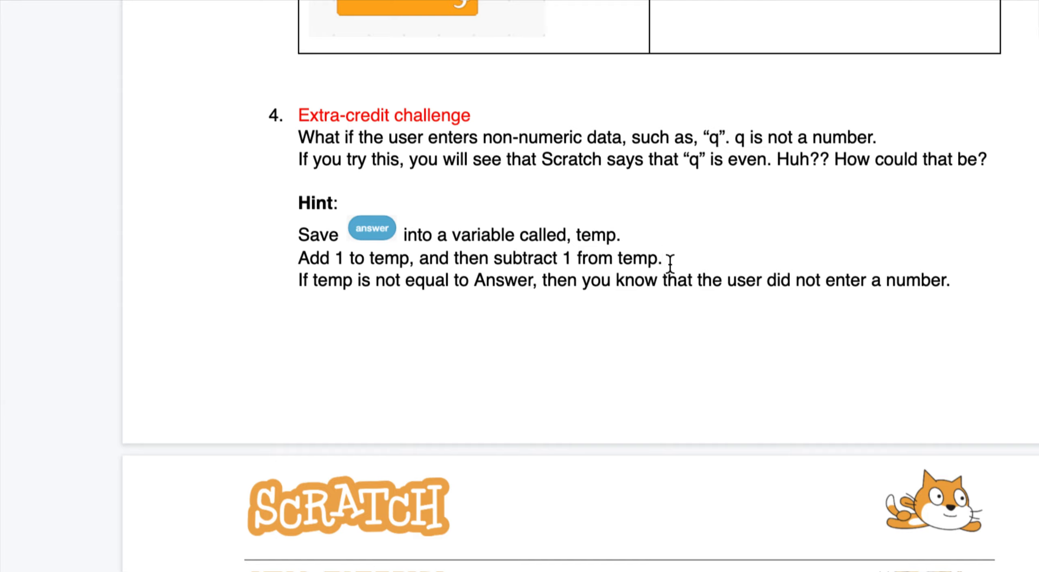
Type the hint line 'At this point, temp should have the same value as answer.'
text(At this point)
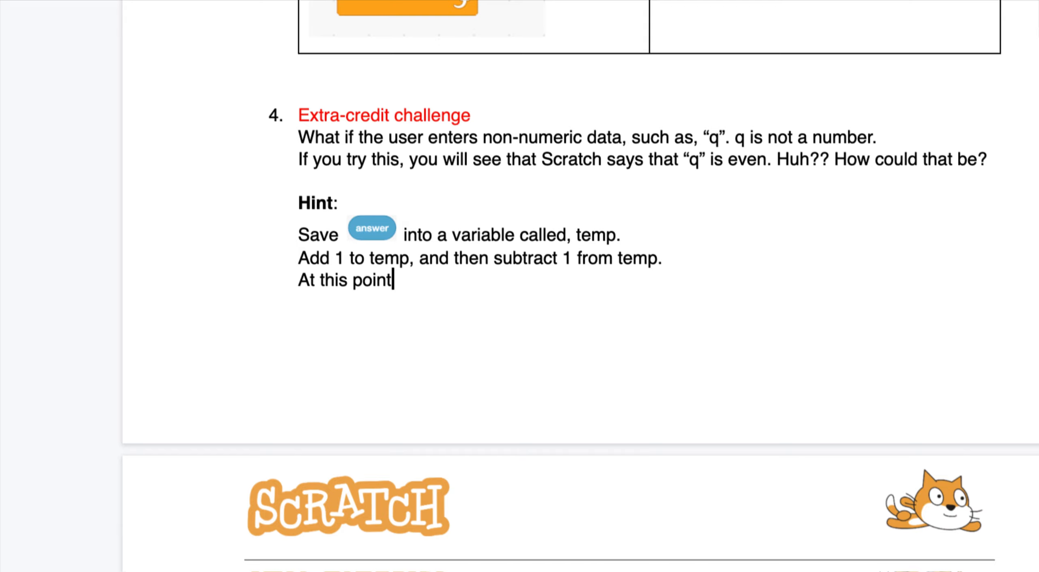
text(, temp)
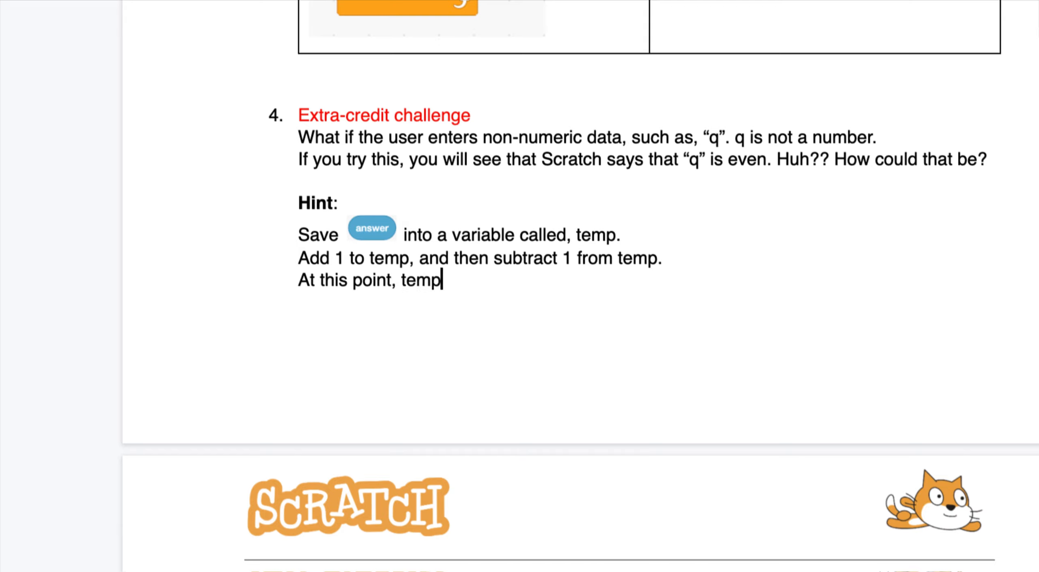
text(should be)
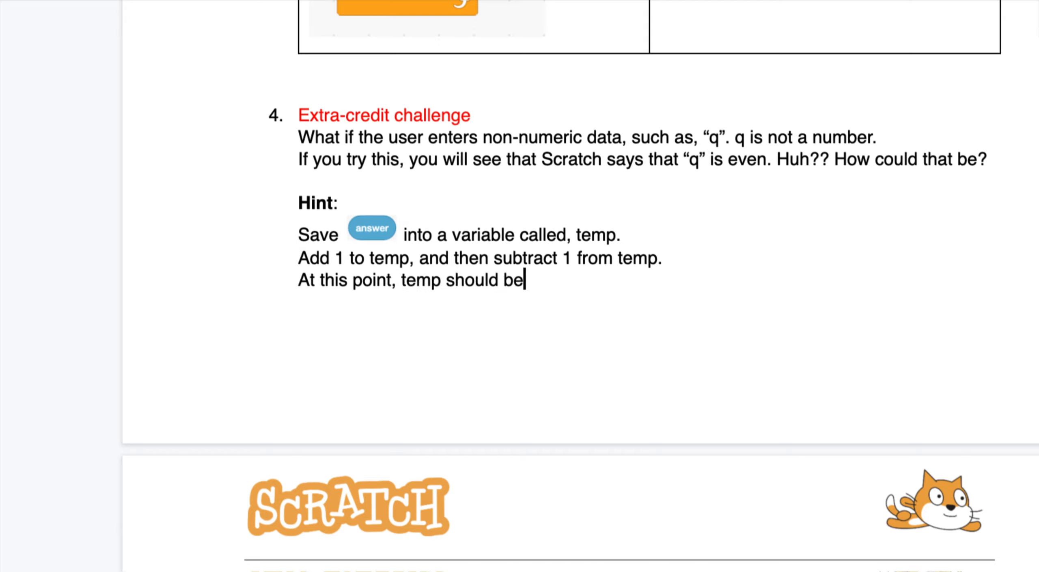
text(have)
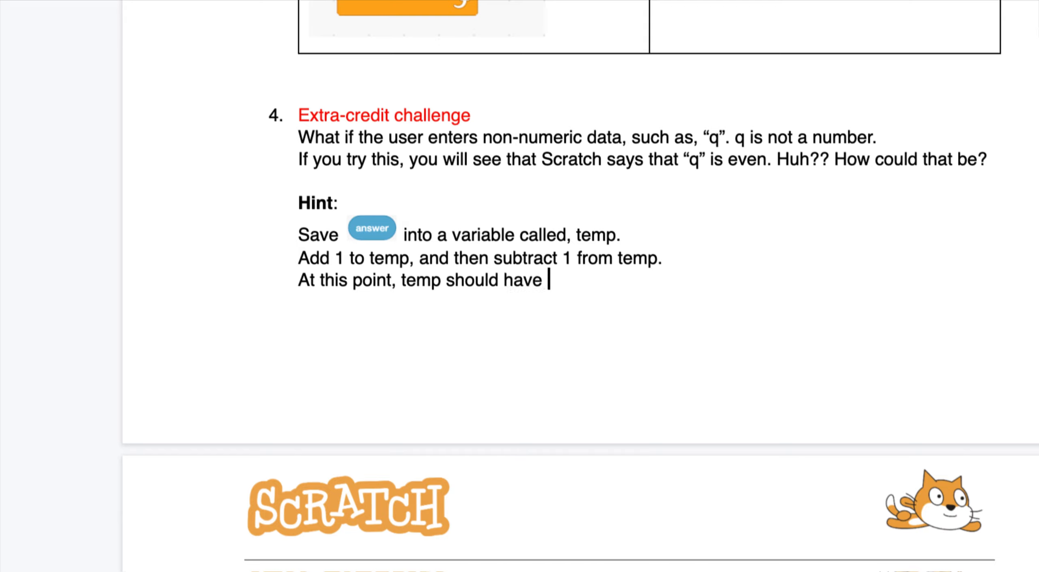
text(the same)
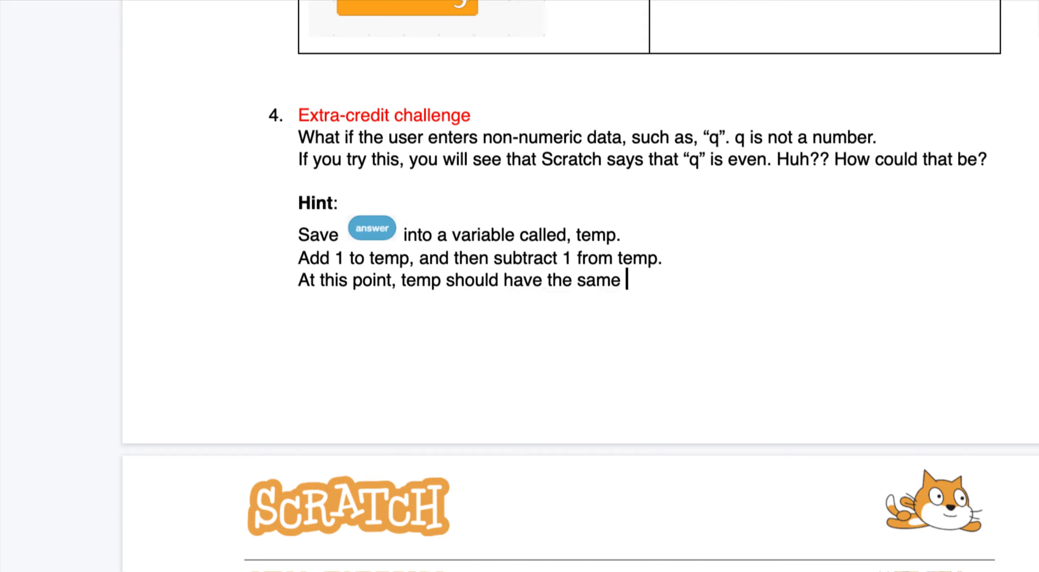
text(value)
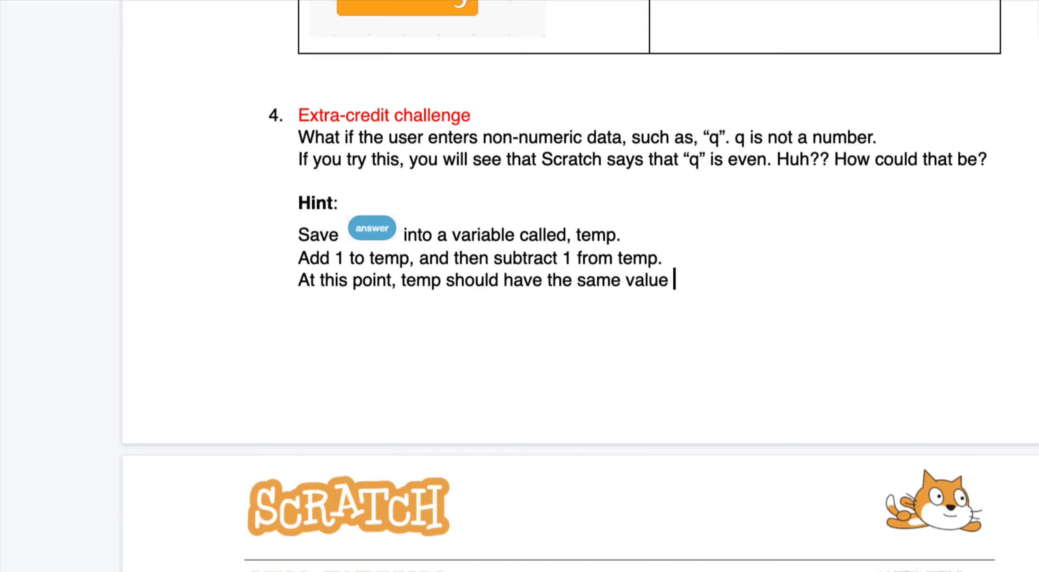
text(as)
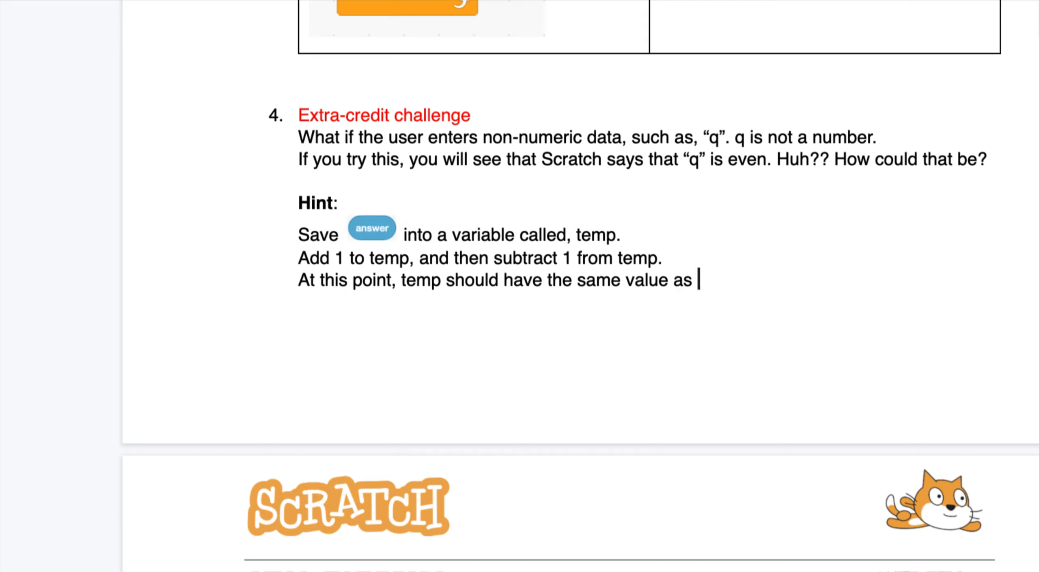
text(ans)
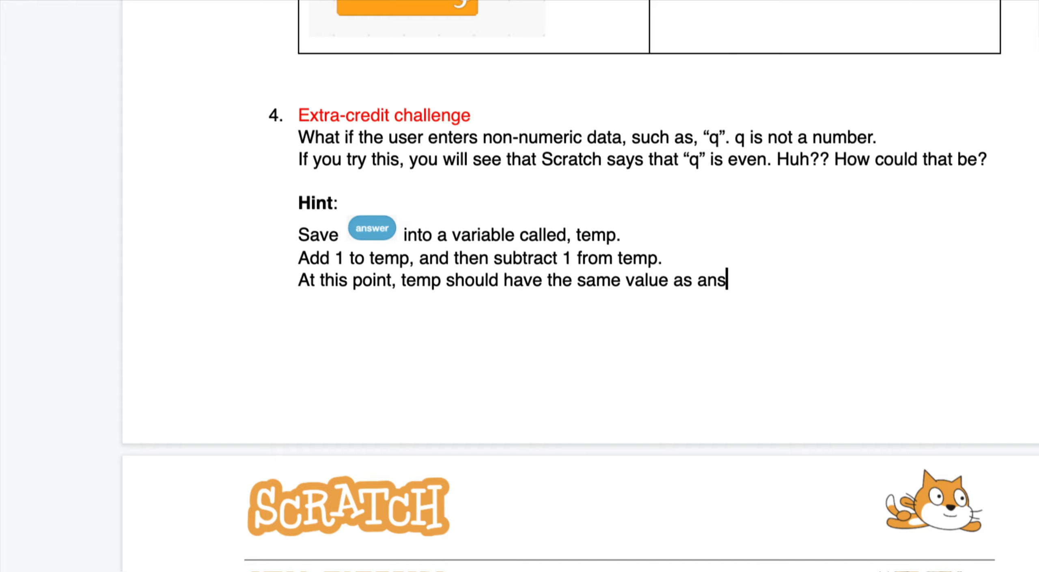
text(wer.)
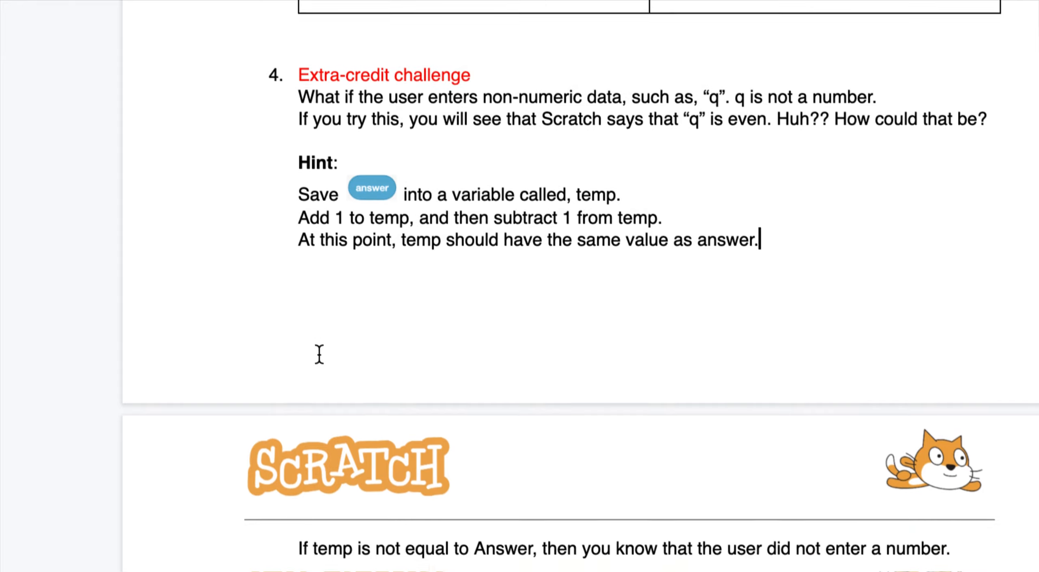
Start the hint line with 'If Answer contains a number, at this point' and capitalise Answer
scroll(down, 3)
text(O)
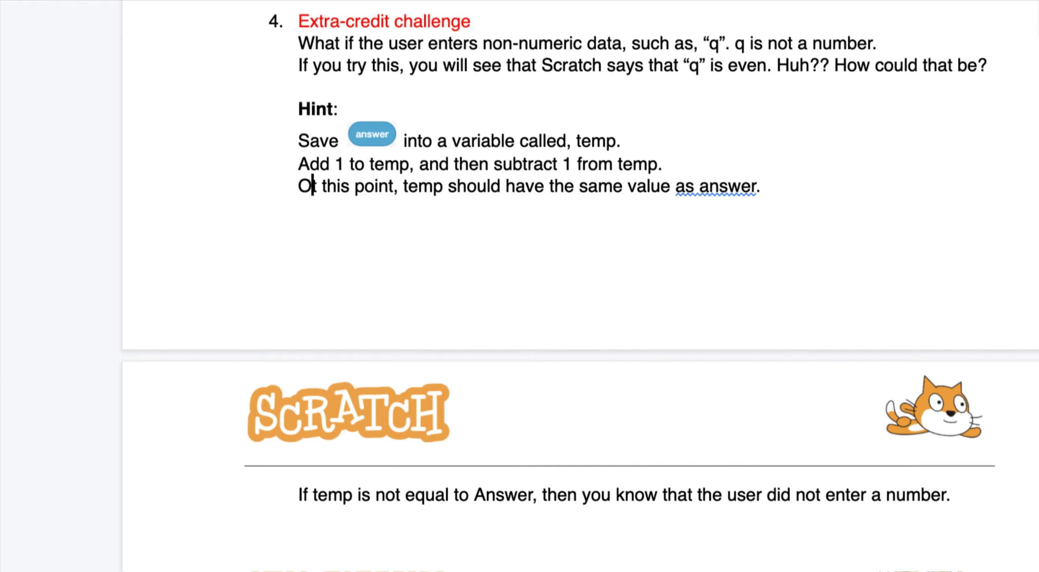
key(Backspace)
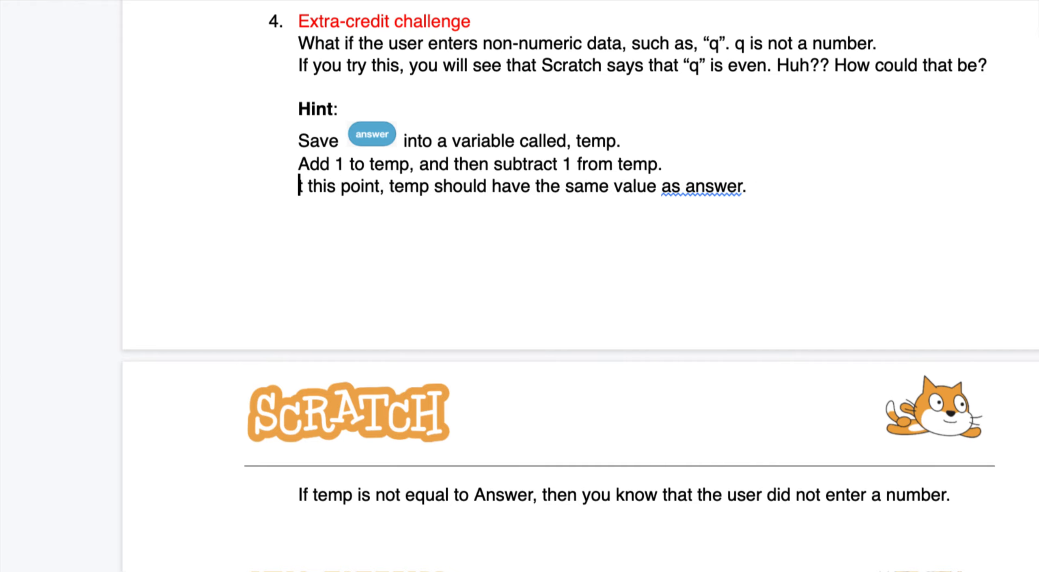
text(If answer contains a num)
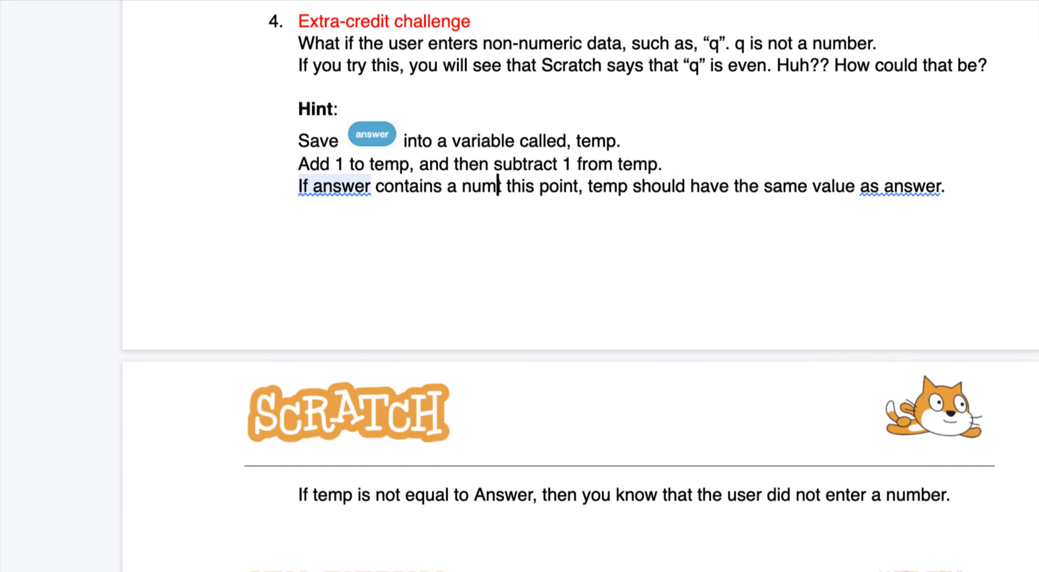
text(er, at)
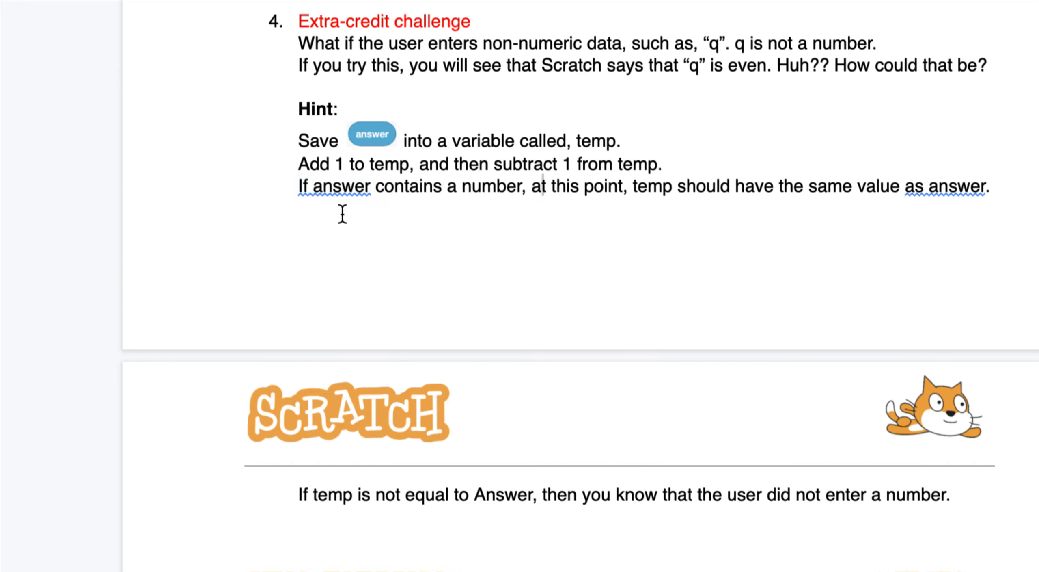
mouse_move(624, 210)
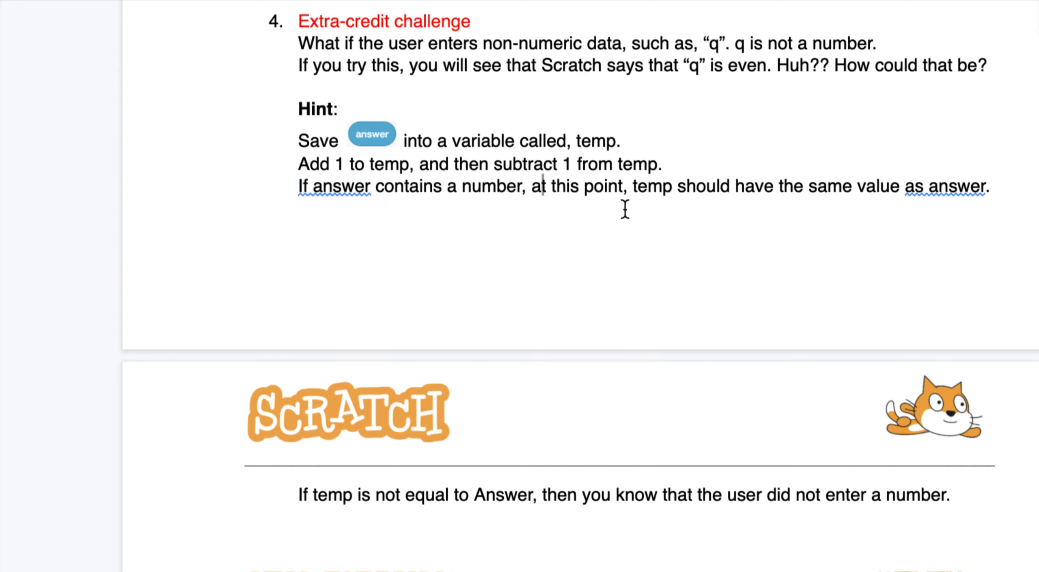
mouse_move(623, 192)
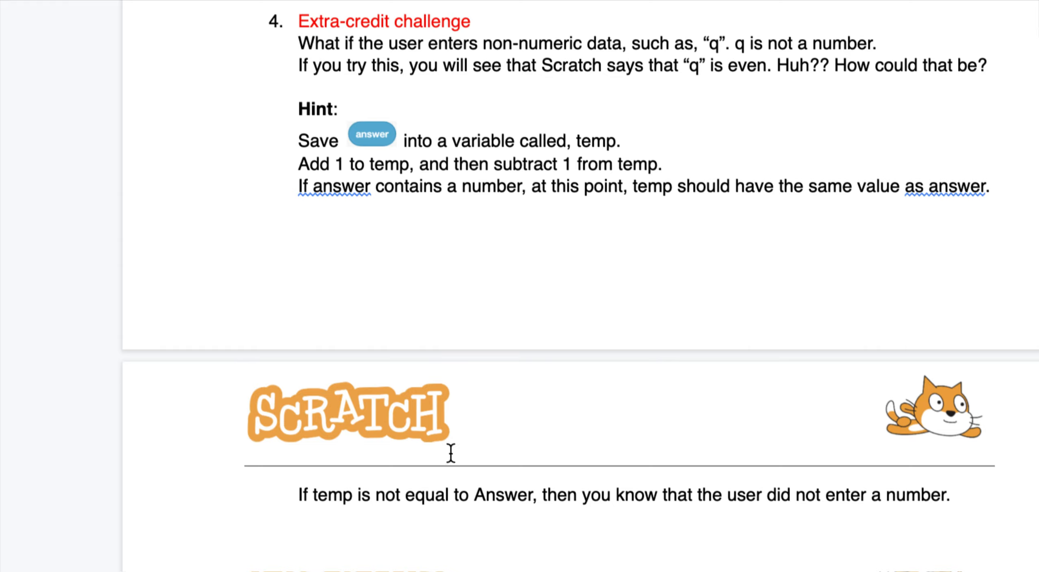
scroll(down, 3)
text(A)
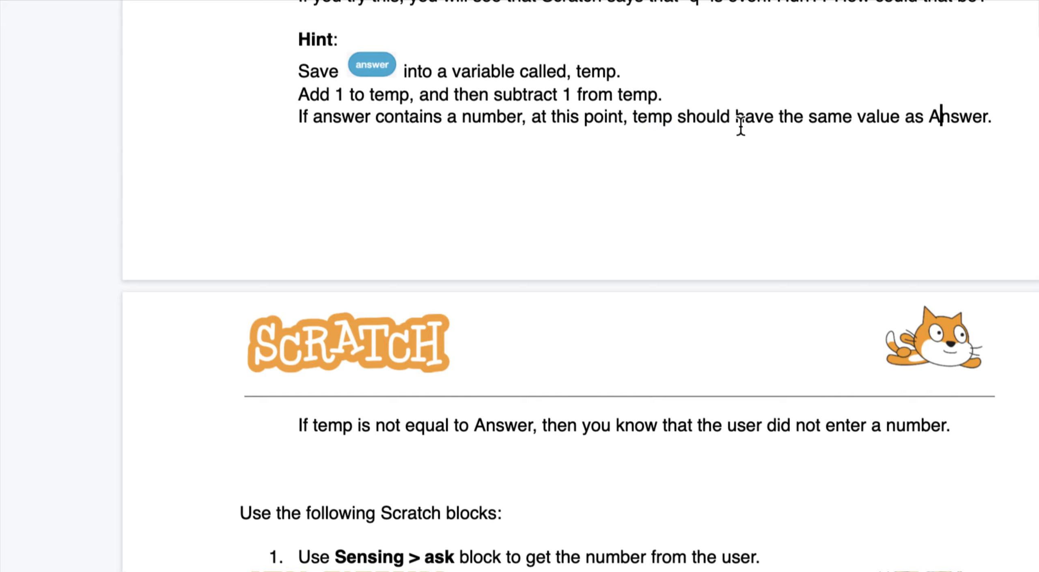
mouse_move(317, 120)
text(A)
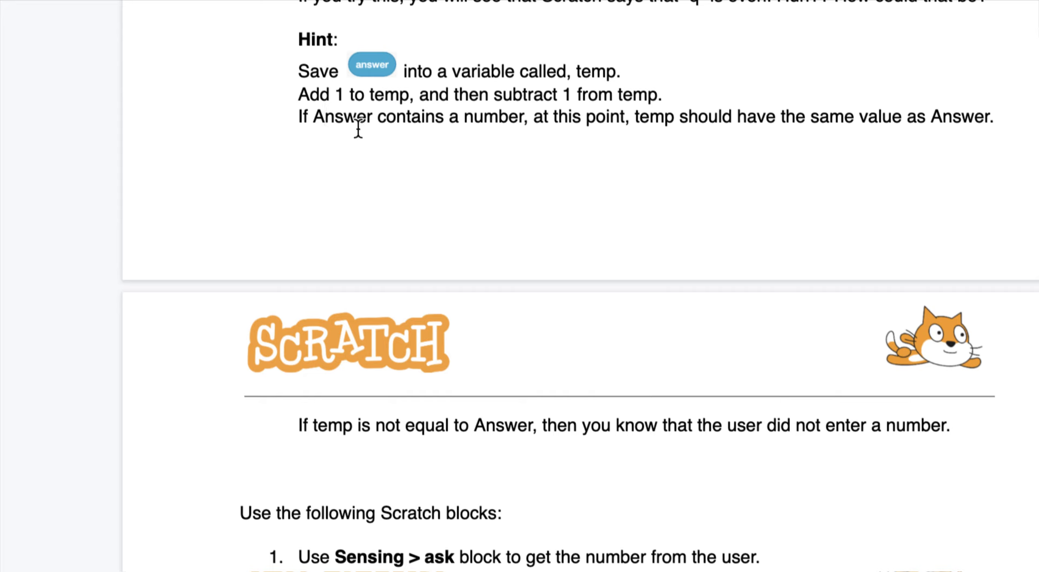
mouse_move(504, 142)
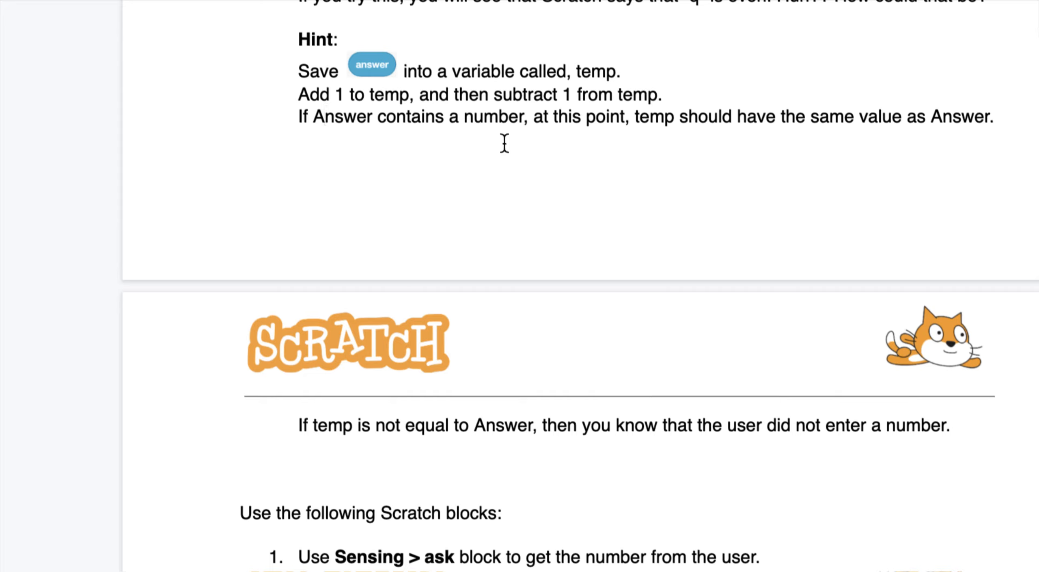
mouse_move(761, 126)
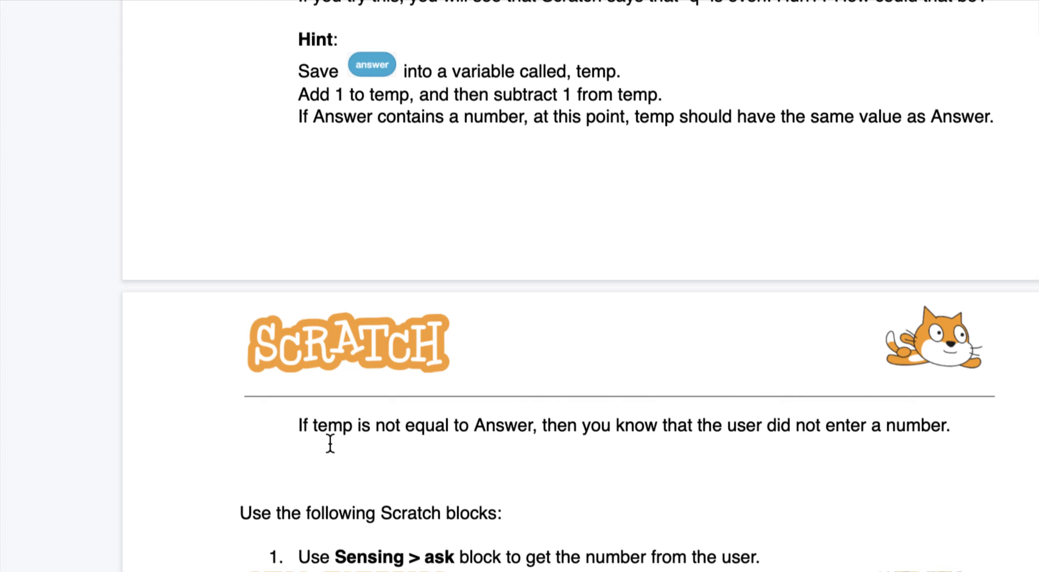
mouse_move(649, 446)
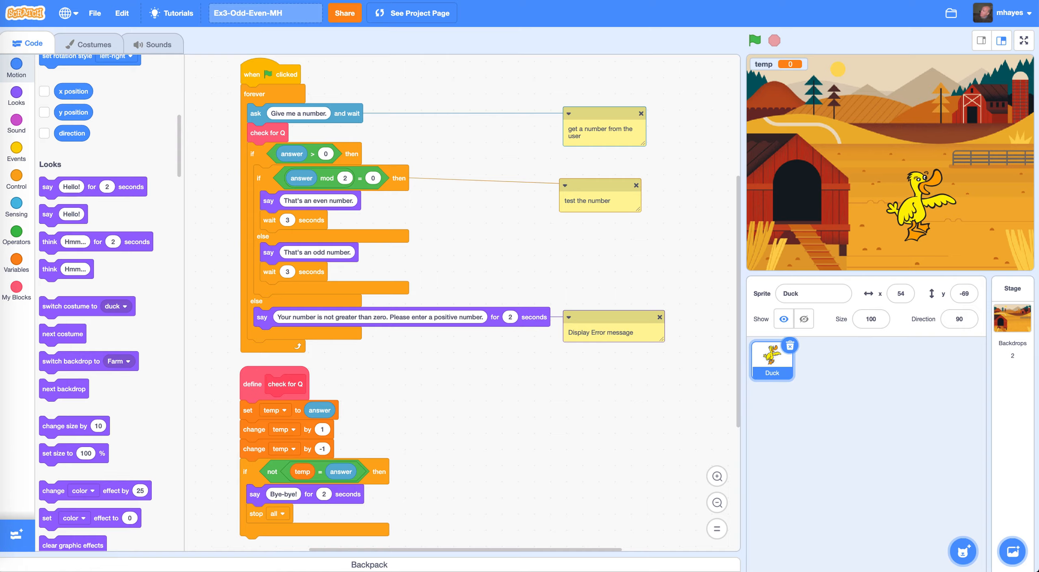
mouse_move(245, 139)
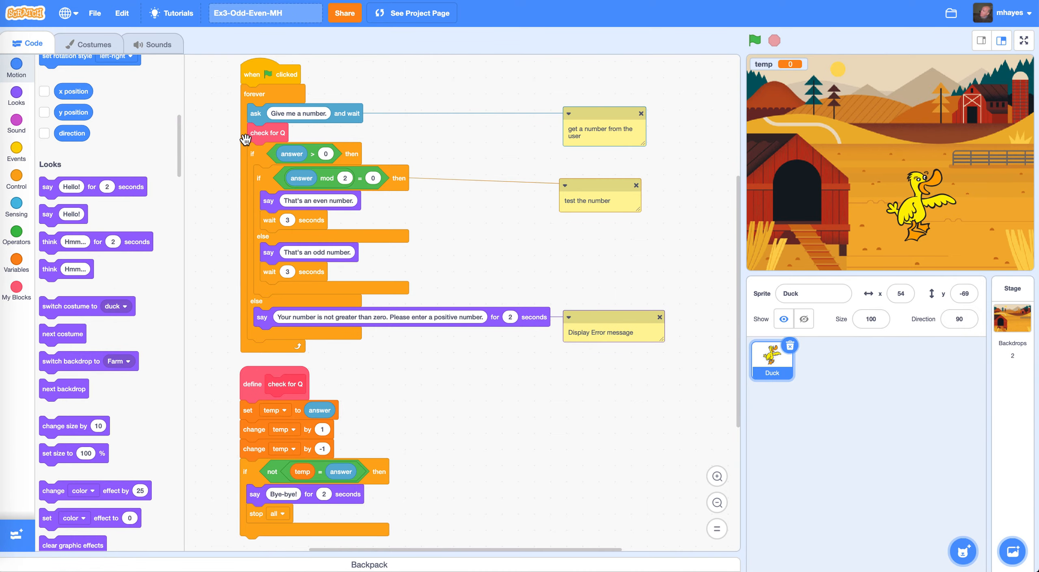
mouse_move(264, 124)
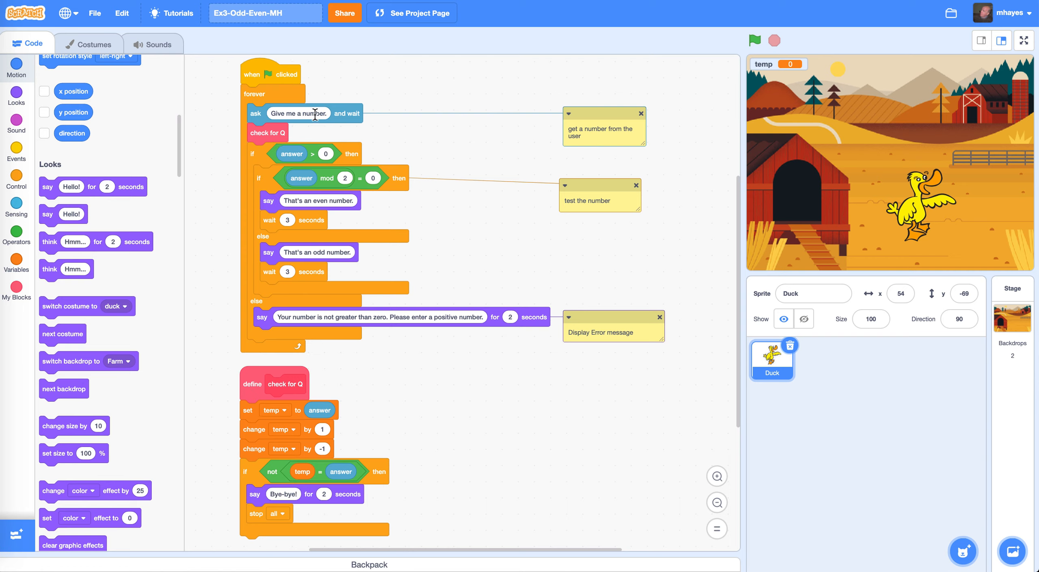
mouse_move(255, 137)
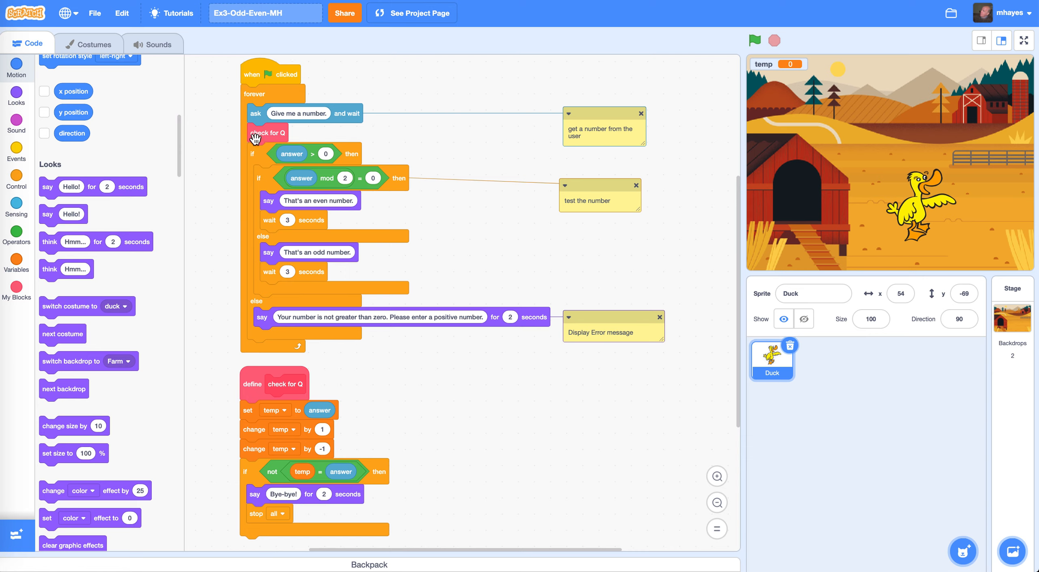
mouse_move(265, 129)
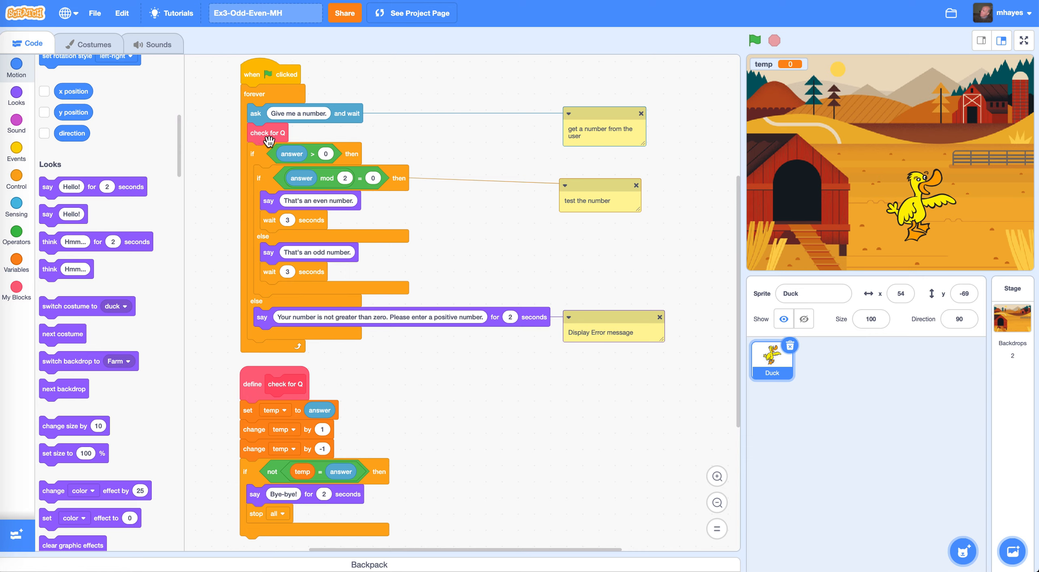
mouse_move(232, 245)
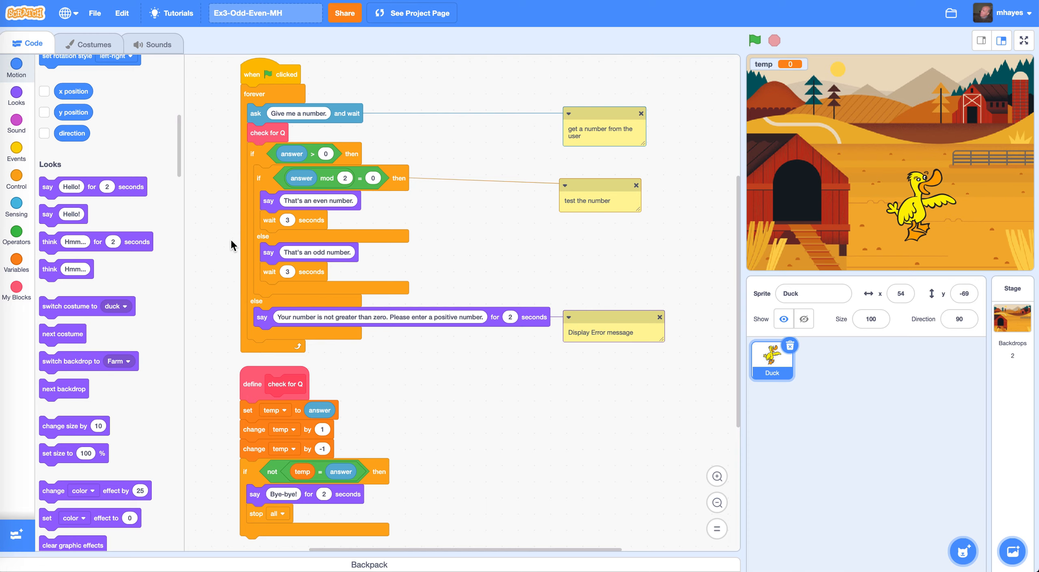
scroll(down, 3)
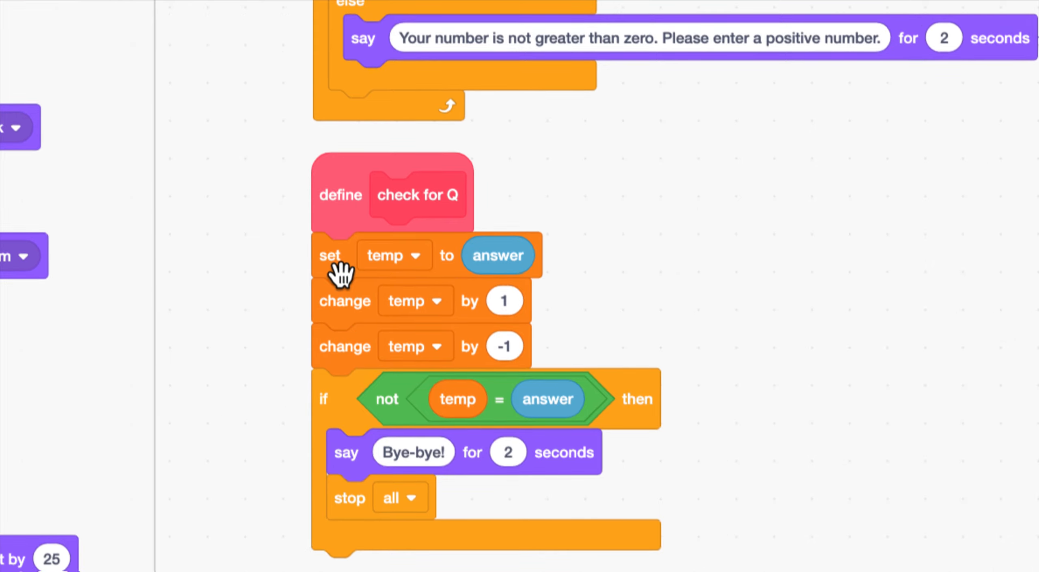
mouse_move(416, 275)
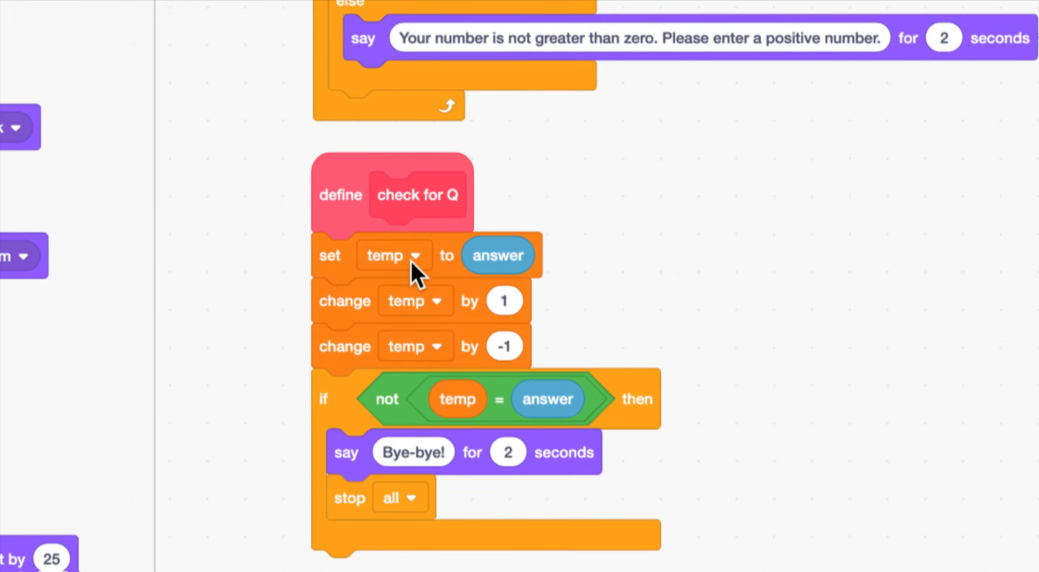
mouse_move(410, 272)
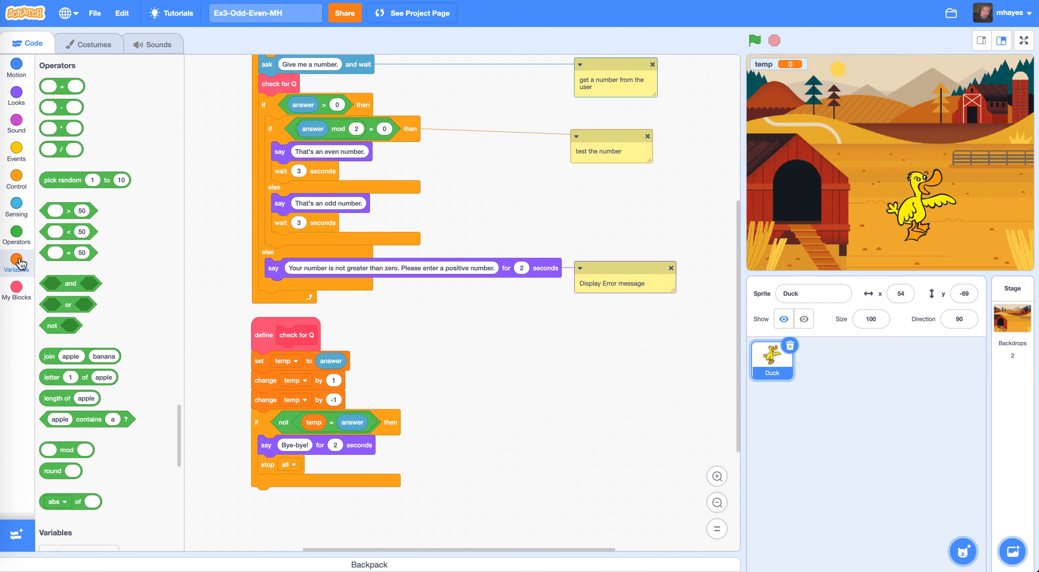
click(17, 261)
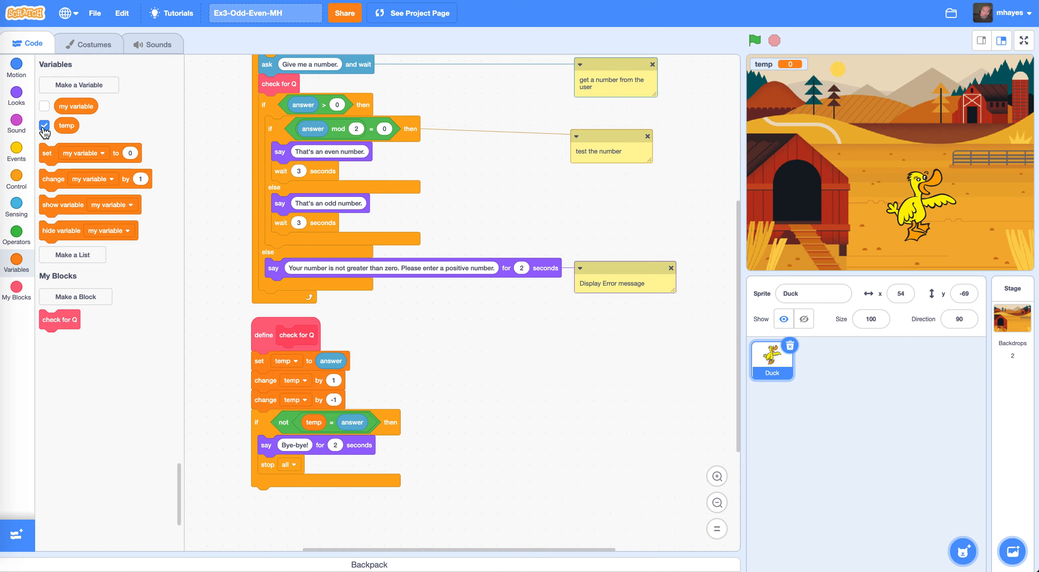
click(44, 126)
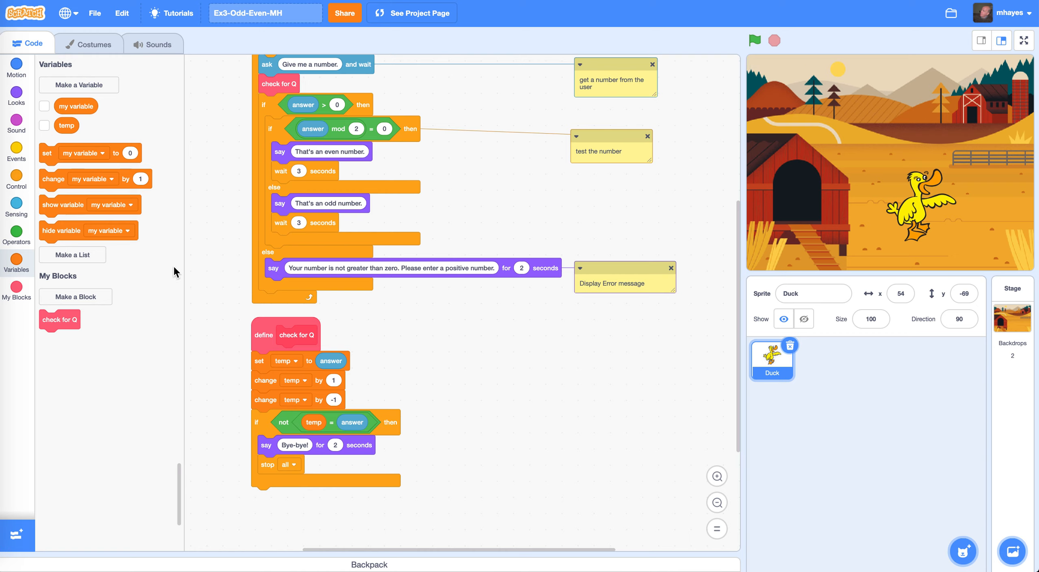
mouse_move(268, 517)
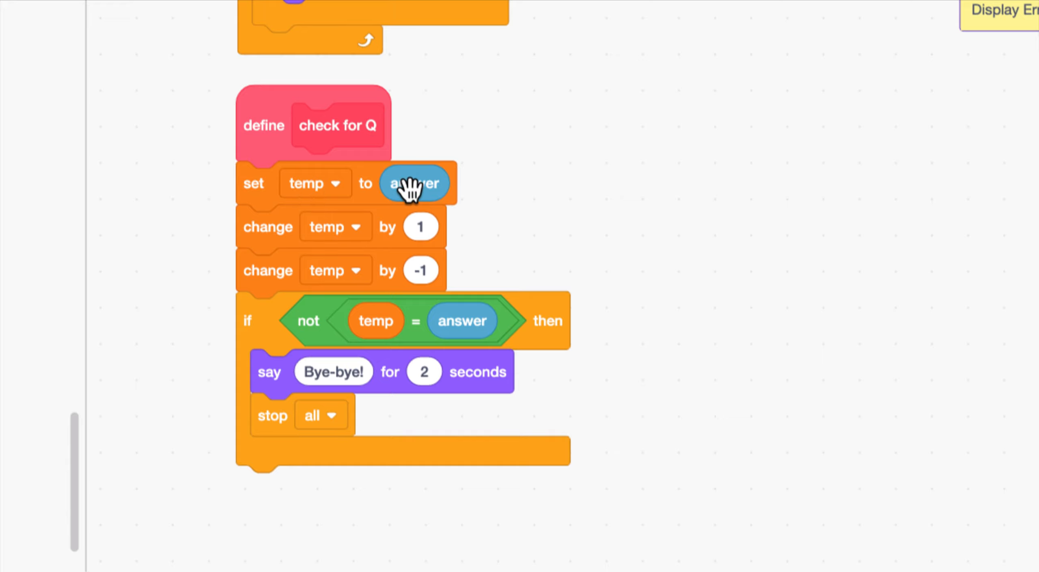
mouse_move(364, 245)
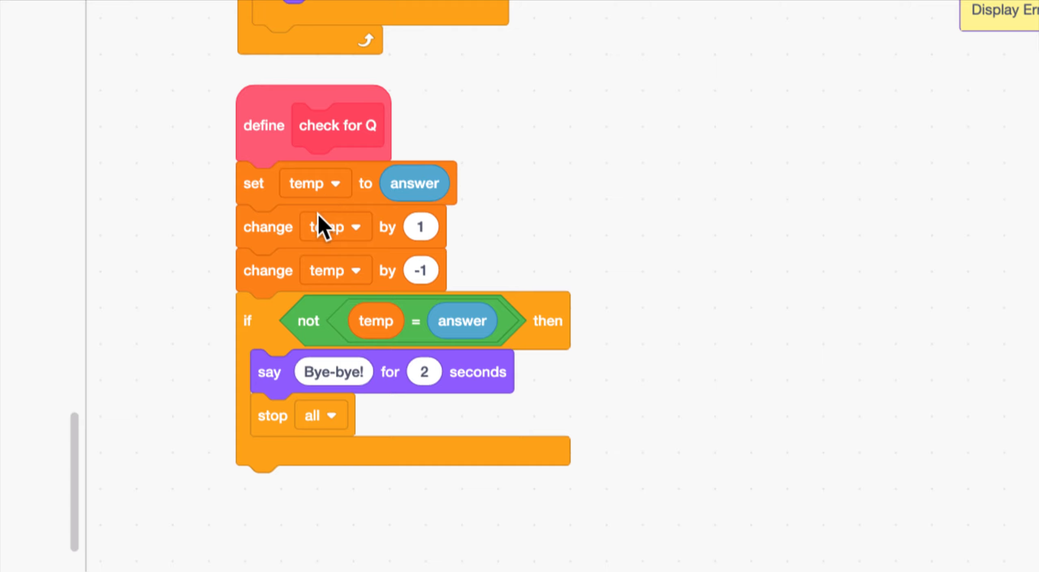
mouse_move(240, 337)
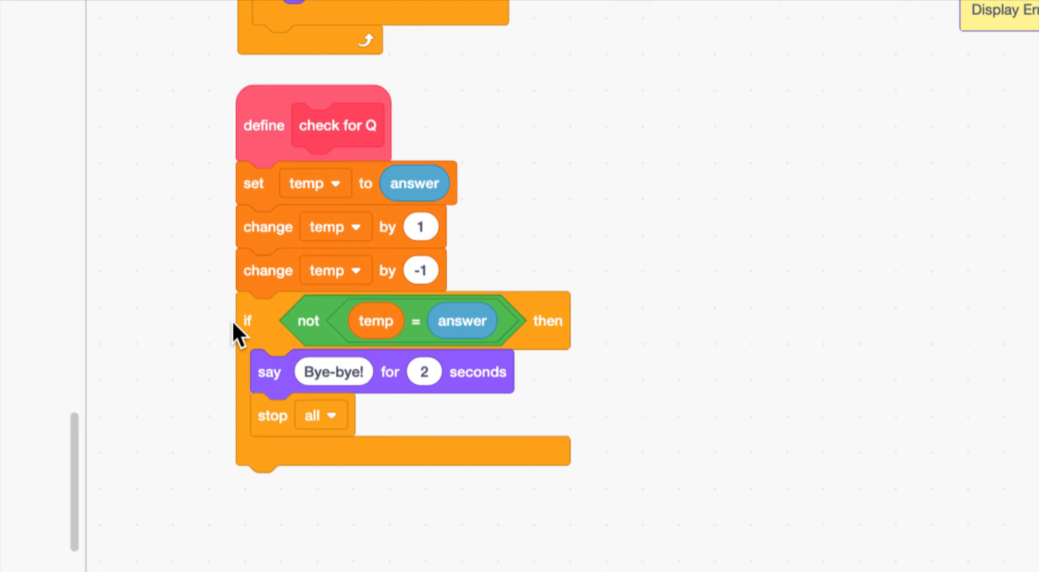
mouse_move(308, 321)
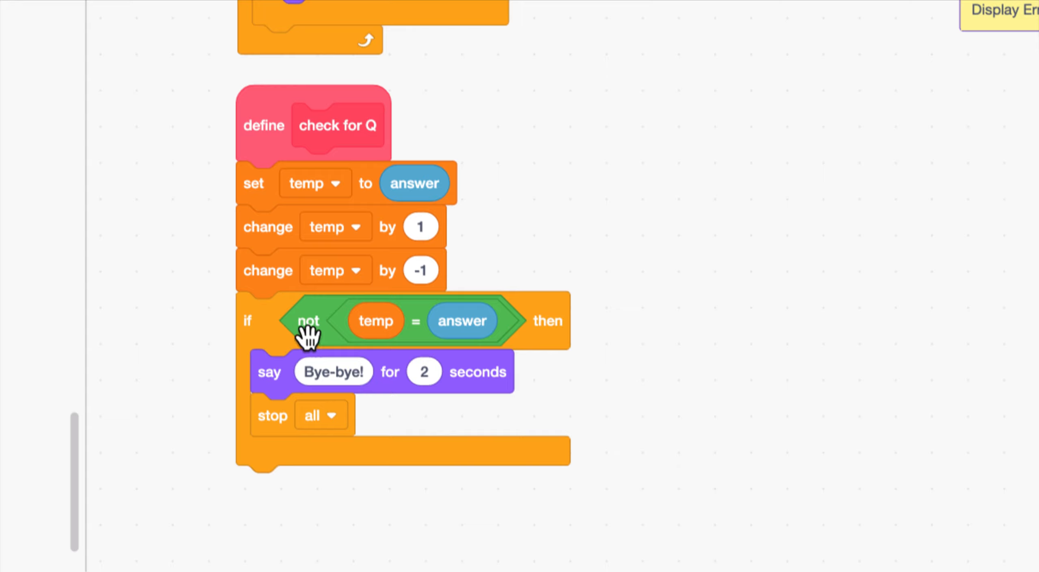
mouse_move(395, 341)
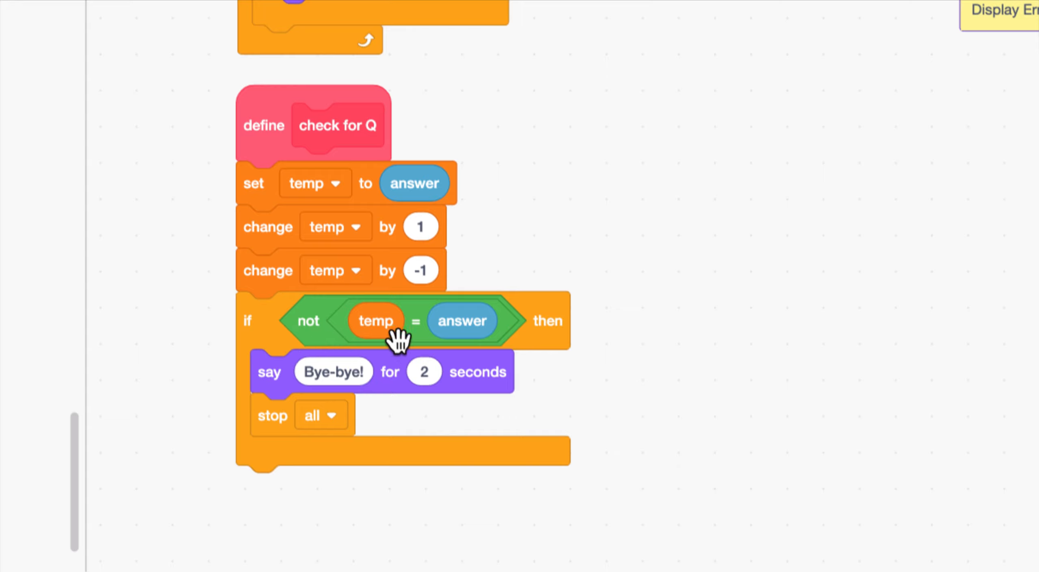
mouse_move(443, 332)
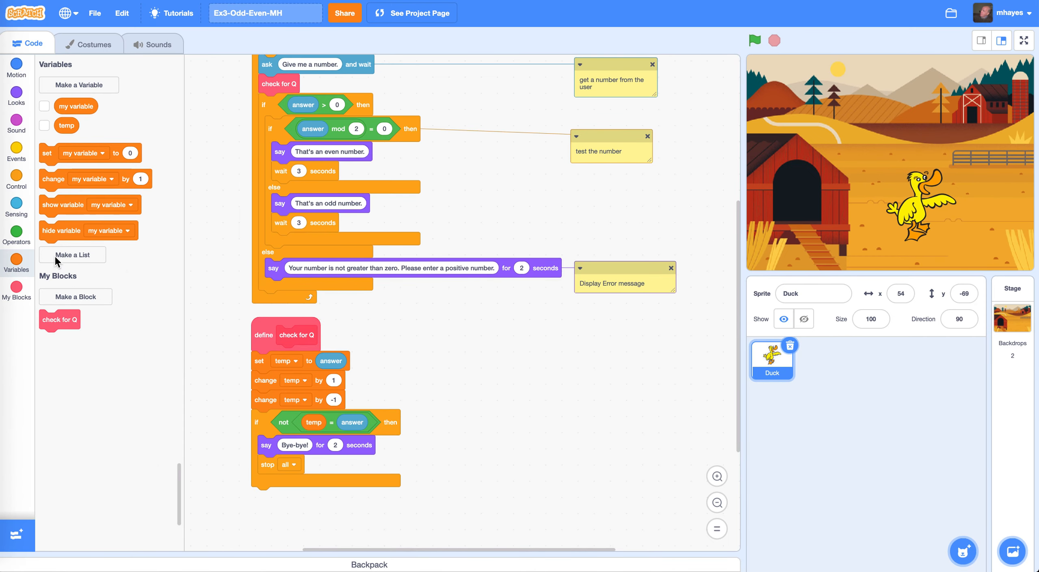
Show the Operators palette with the and, or and not blocks
click(16, 232)
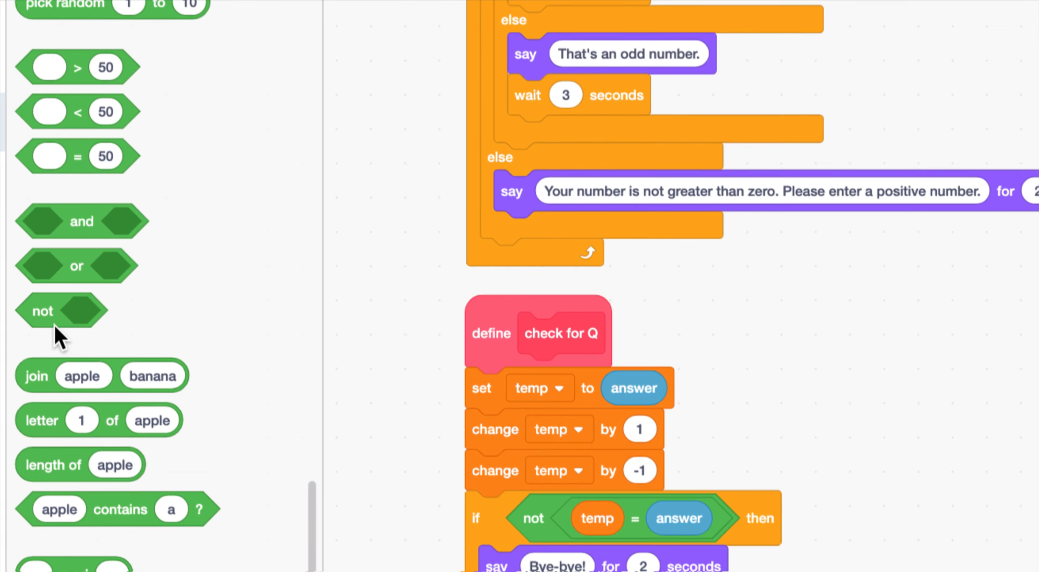
mouse_move(589, 315)
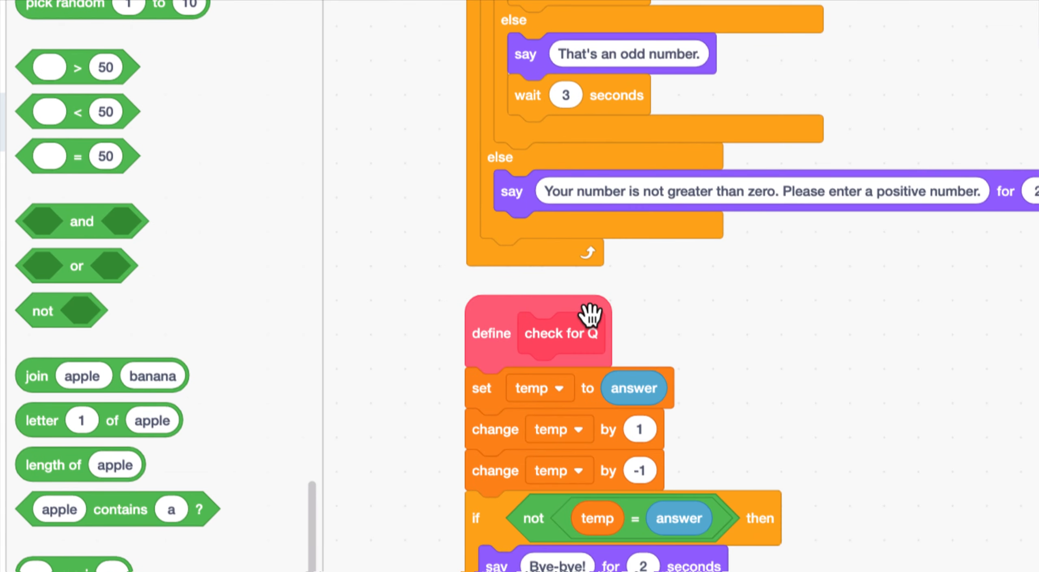
mouse_move(470, 295)
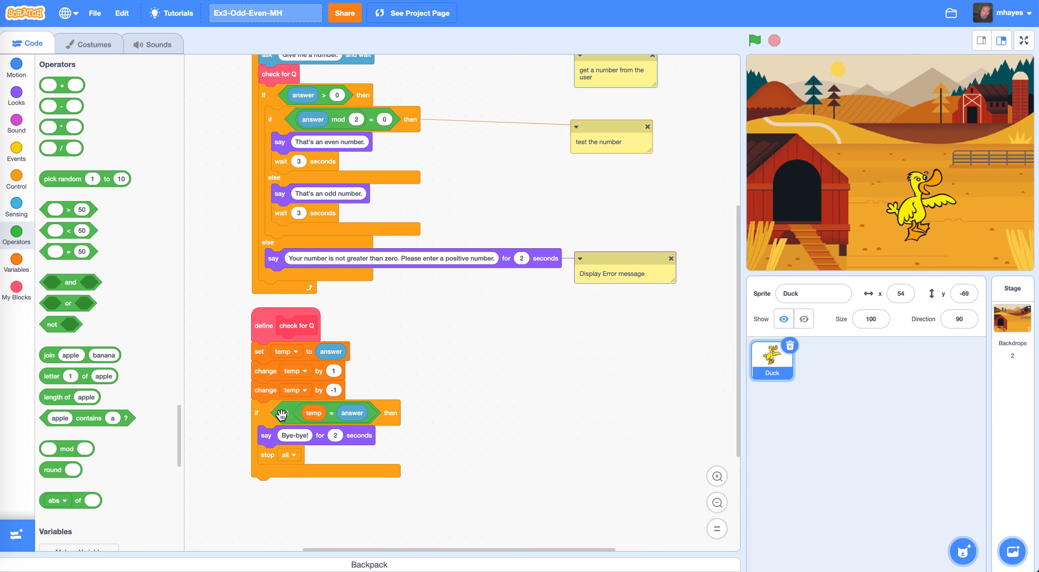
click(281, 415)
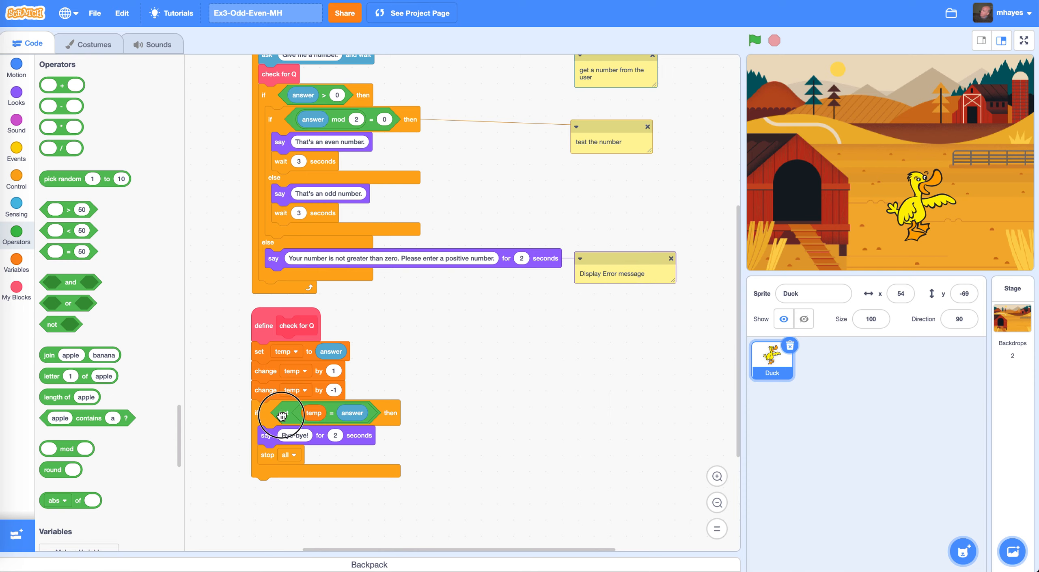
drag(280, 414, 527, 406)
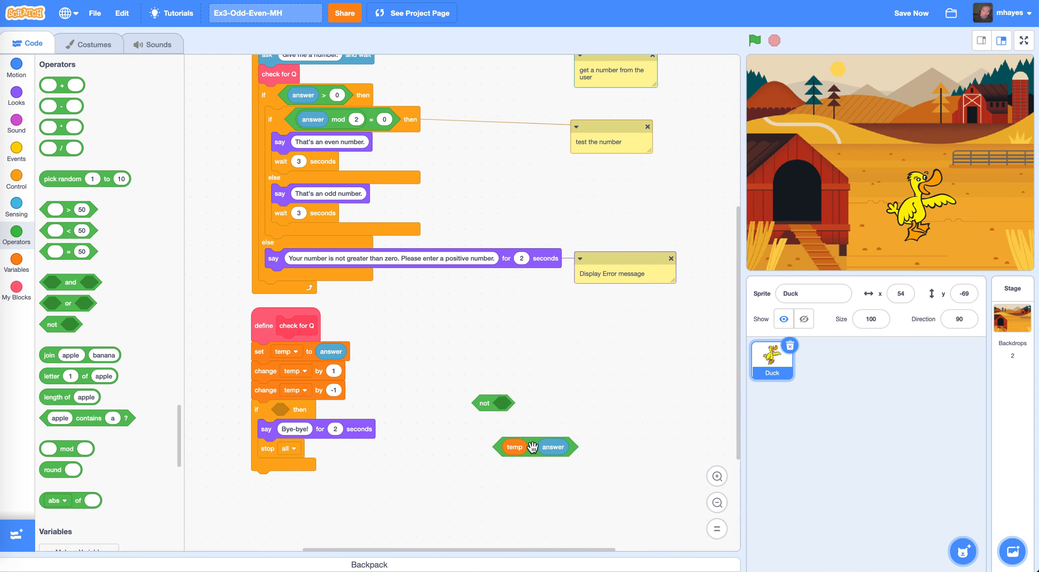
drag(514, 445, 506, 473)
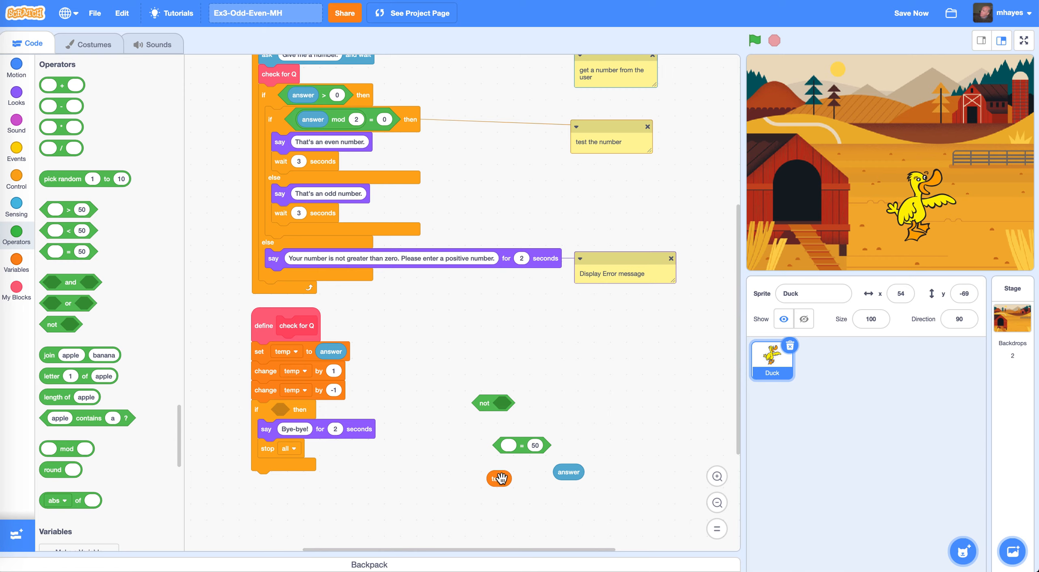
drag(499, 477, 507, 444)
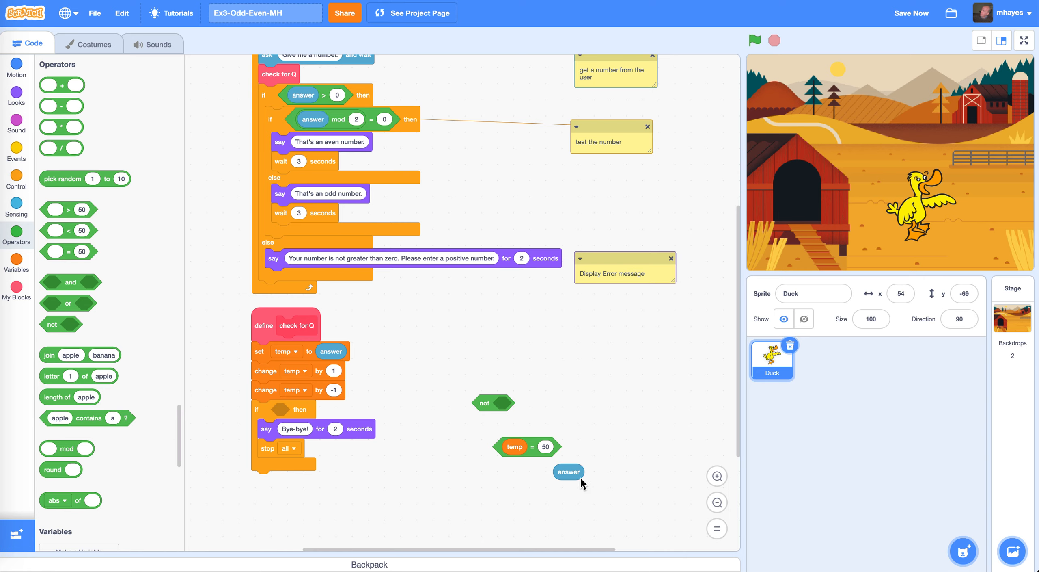
drag(568, 472, 554, 446)
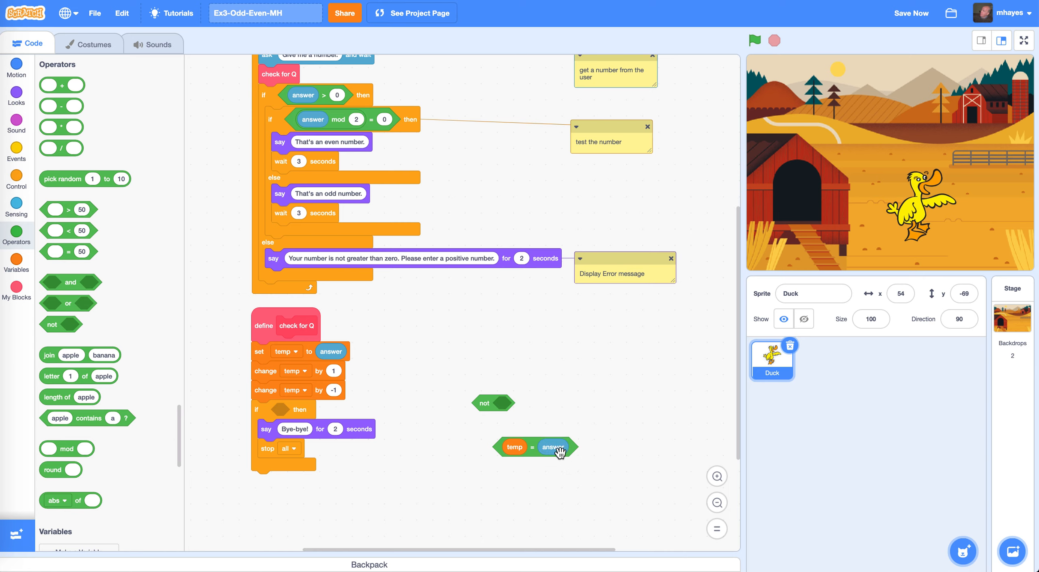
mouse_move(491, 403)
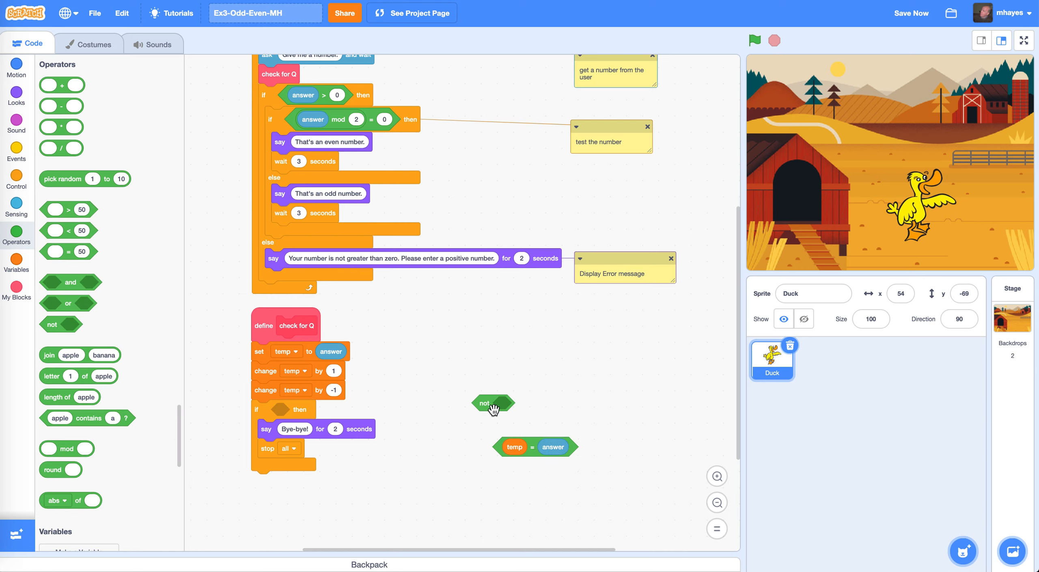
mouse_move(533, 443)
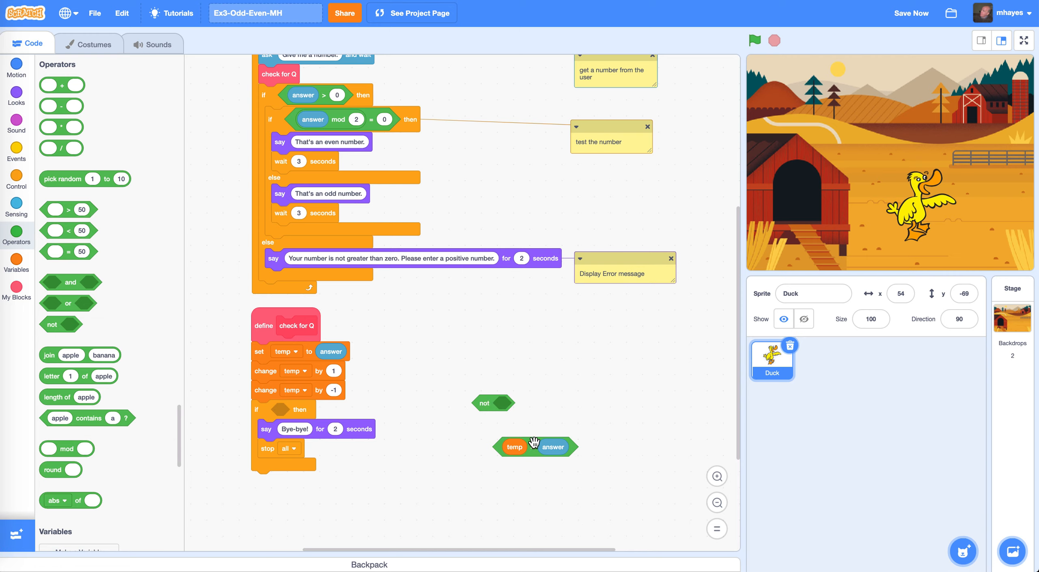
drag(534, 446, 538, 416)
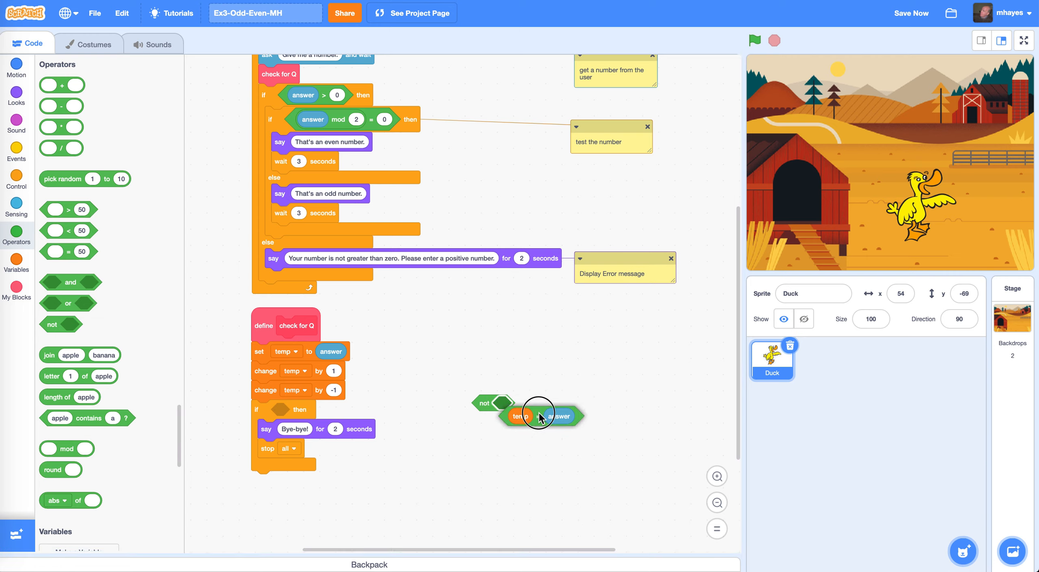
drag(539, 415, 504, 406)
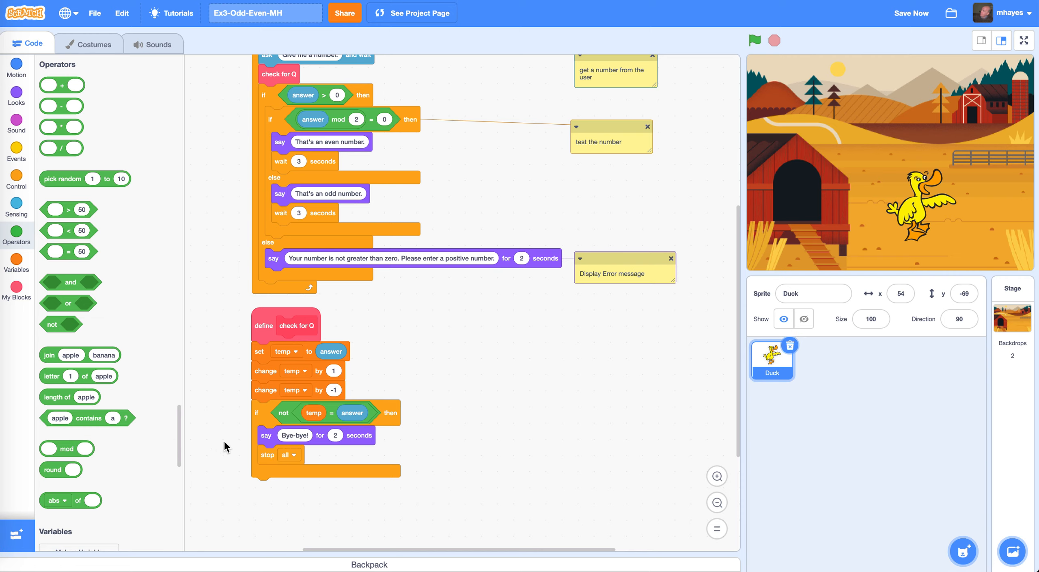
mouse_move(17, 178)
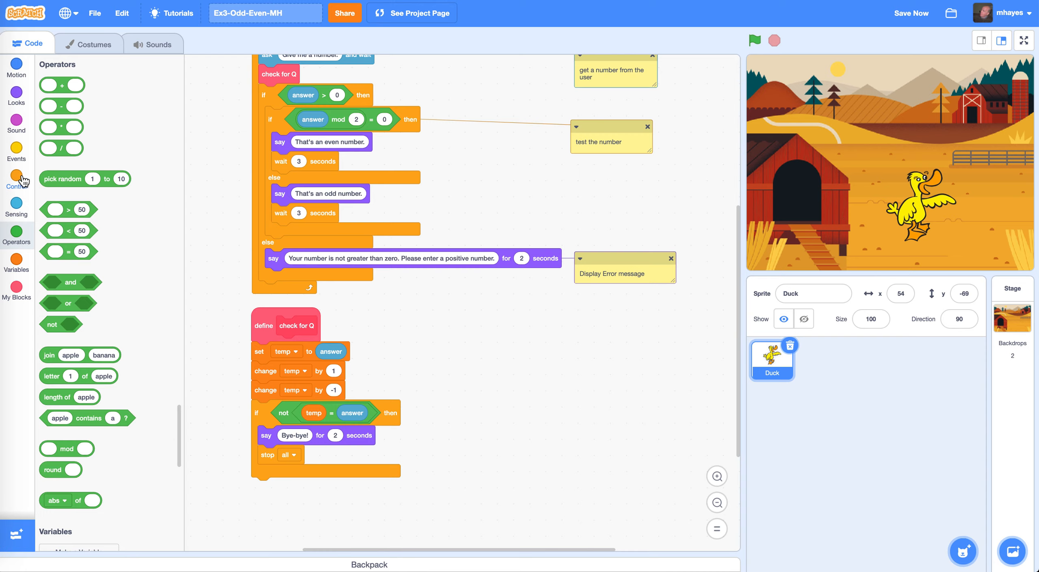
Show the Control palette with the wait, repeat, if and stop blocks
click(15, 180)
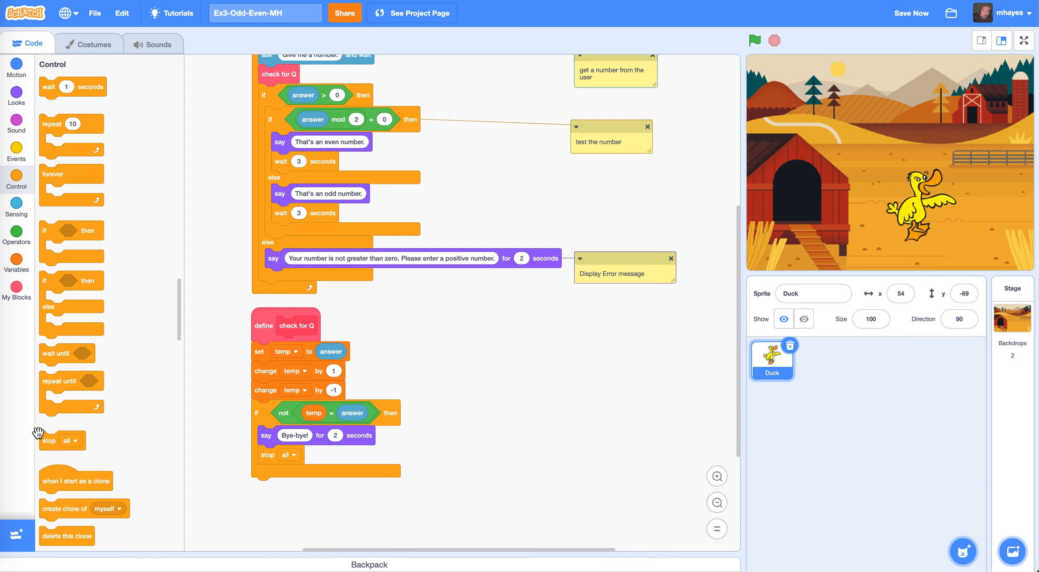
Attempt Delete Block on 'define check for Q', triggering the remove-all-uses warning
drag(39, 434, 237, 345)
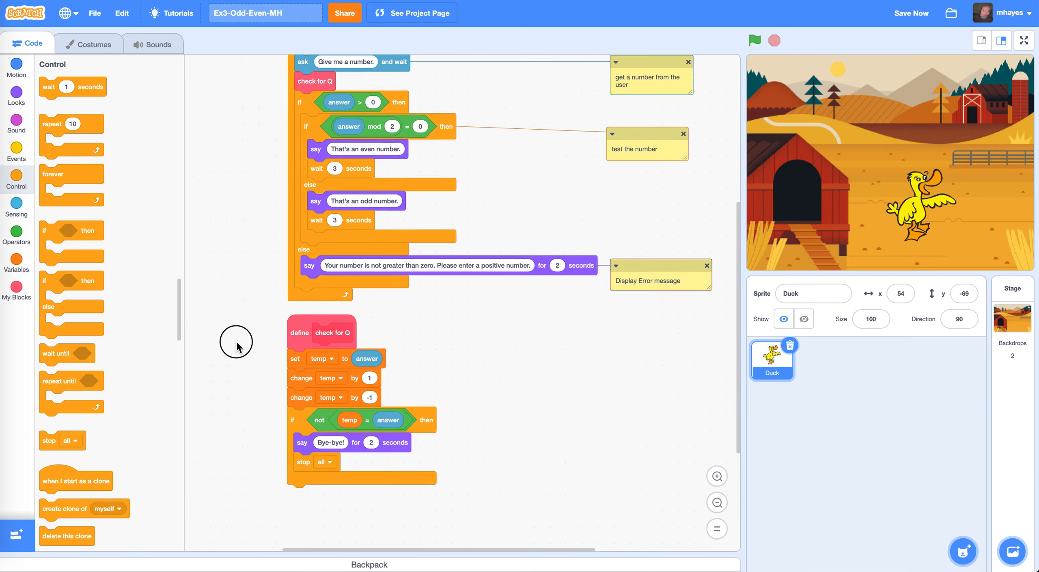
drag(237, 344, 255, 317)
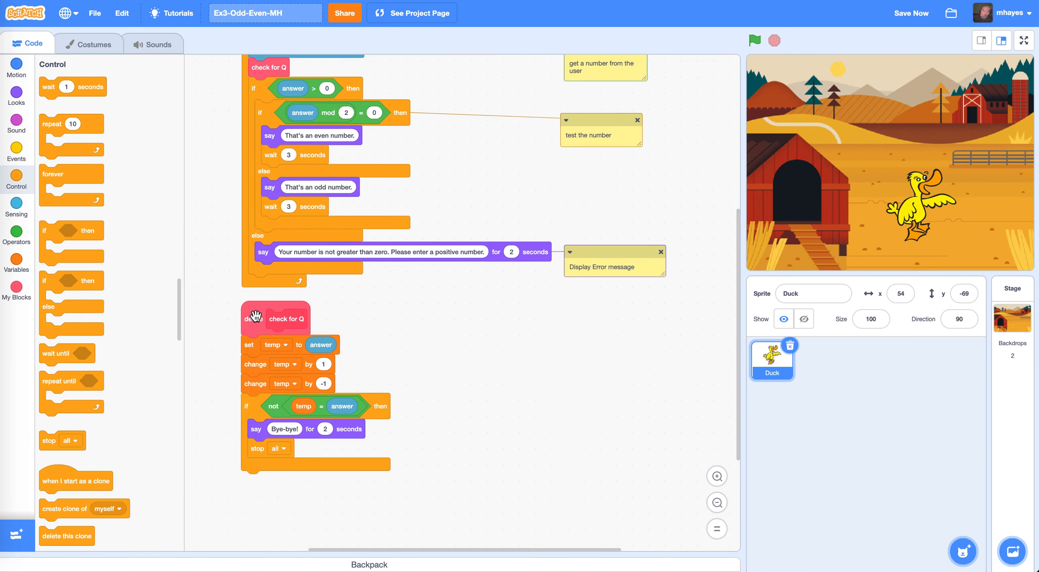
right_click(276, 318)
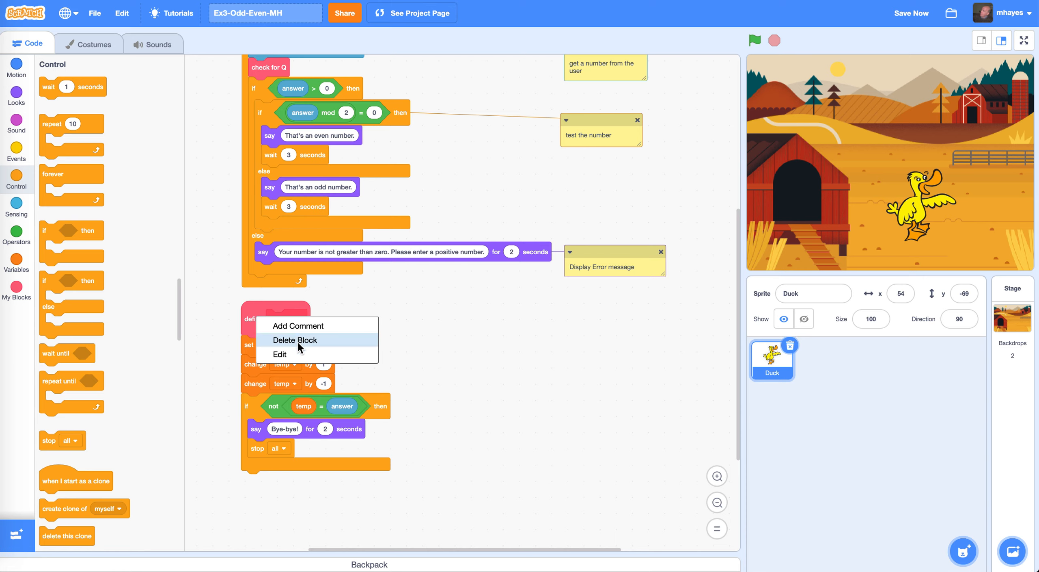
click(295, 339)
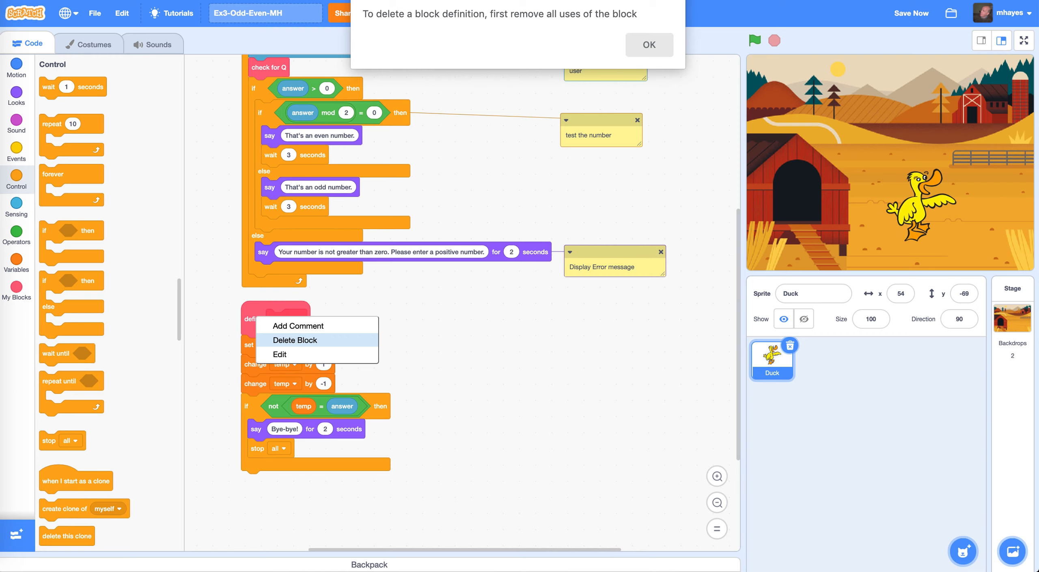
mouse_move(400, 362)
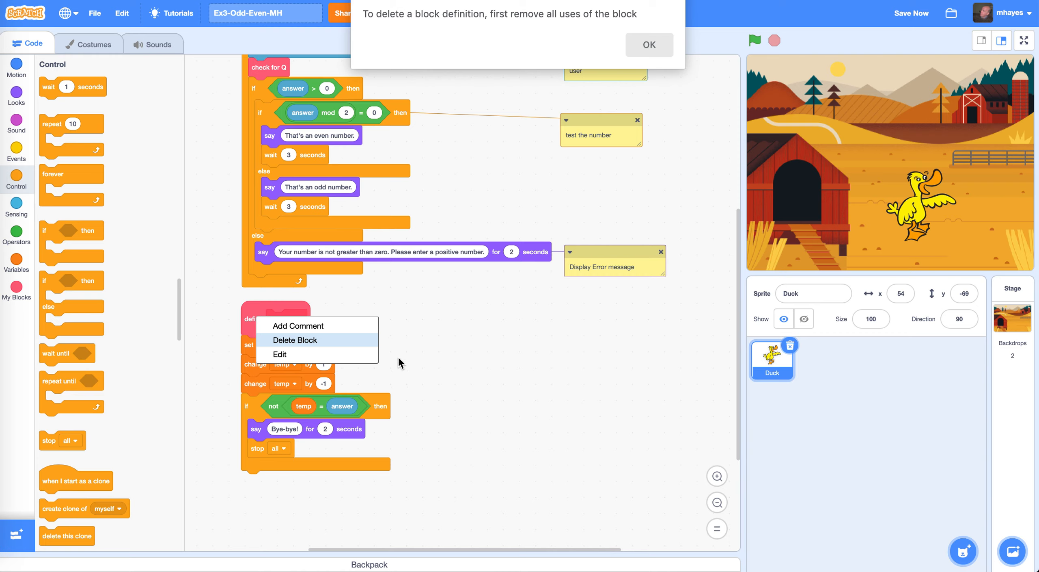
mouse_move(511, 362)
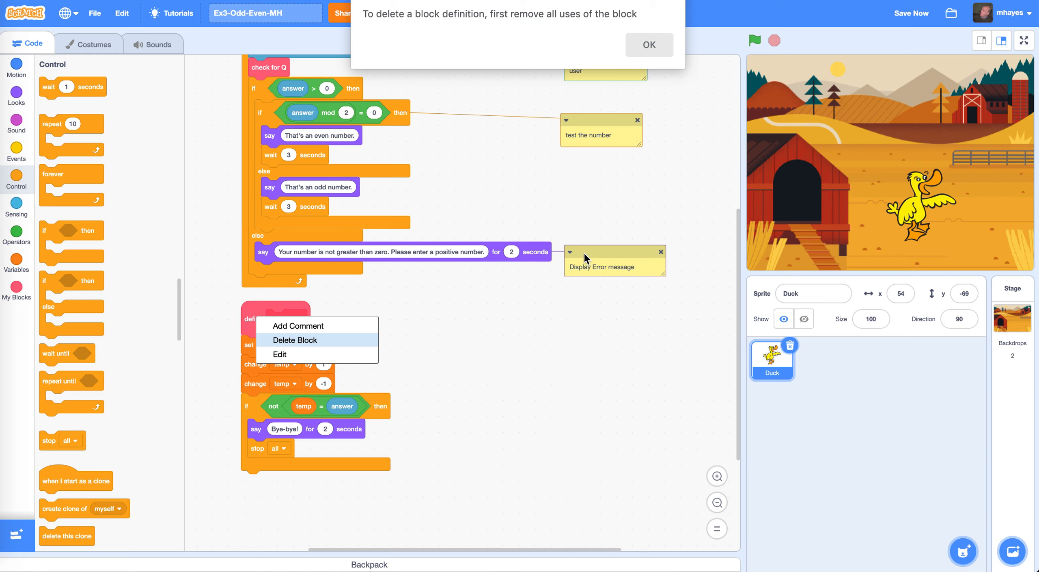
mouse_move(448, 30)
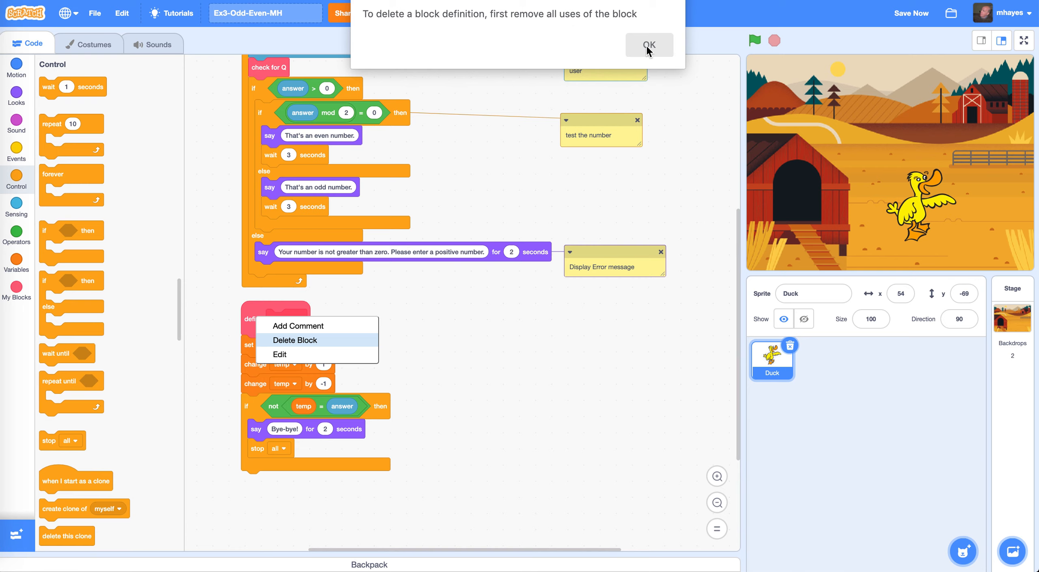
Add the comment 'Check to see if the user input is a Q.' to 'define check for Q'
click(648, 45)
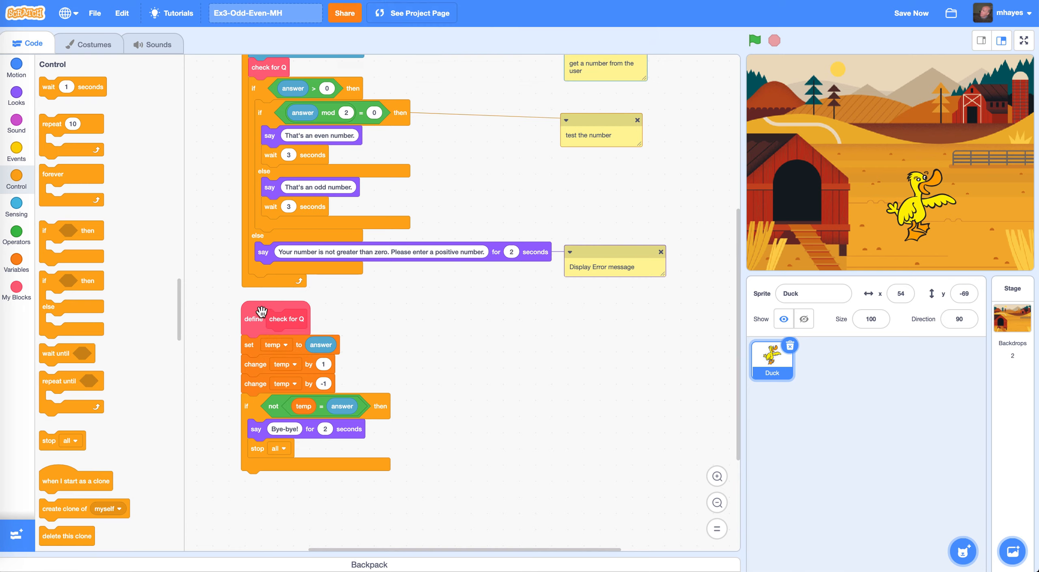
mouse_move(264, 348)
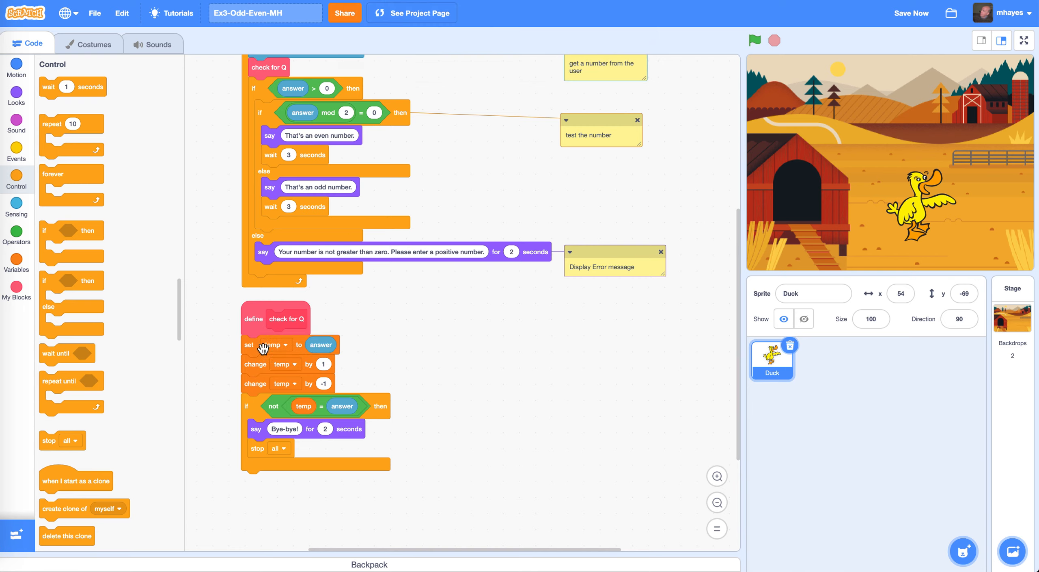
mouse_move(261, 78)
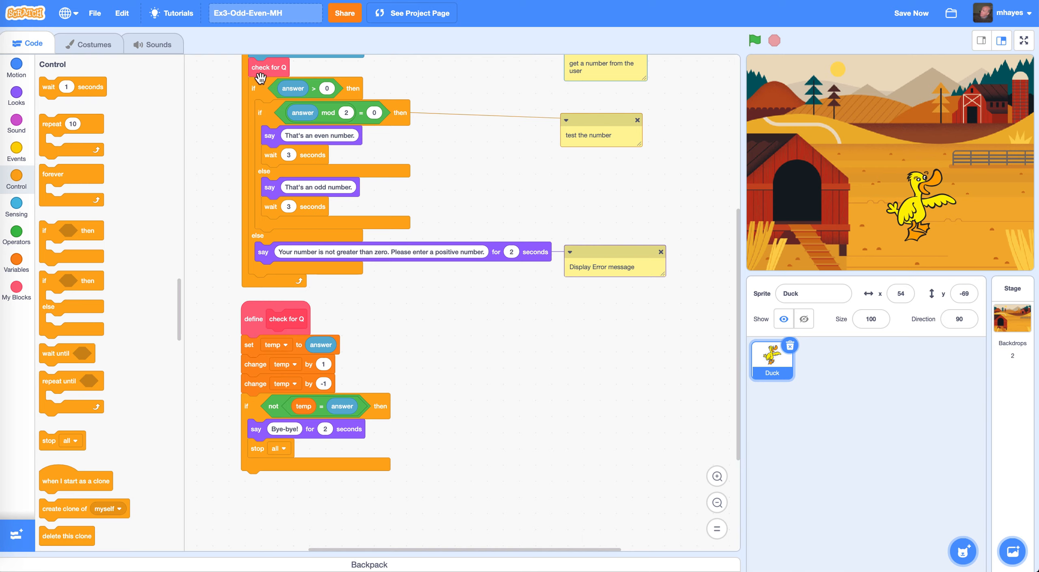
right_click(275, 319)
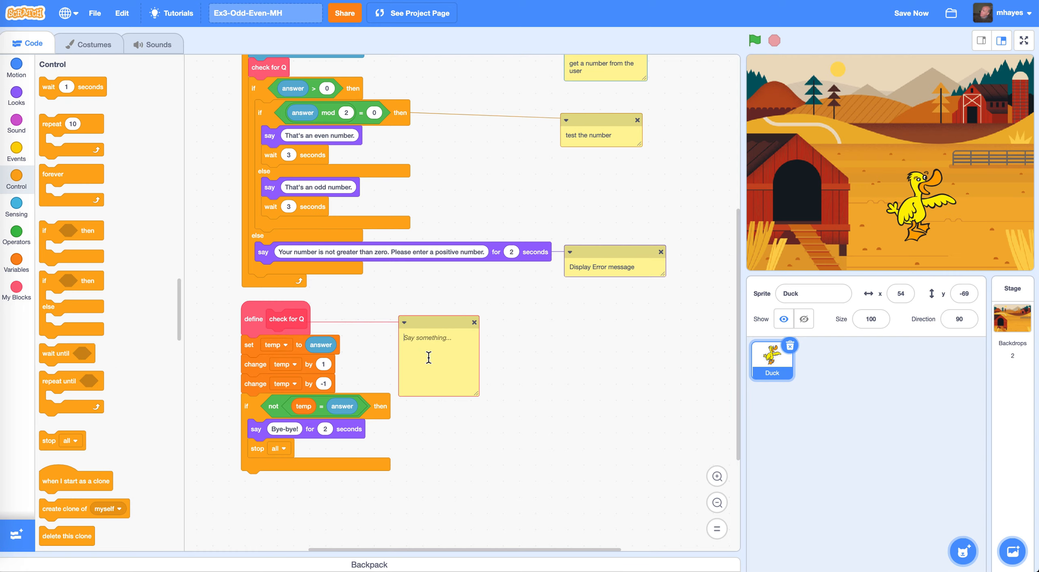
text(Chek)
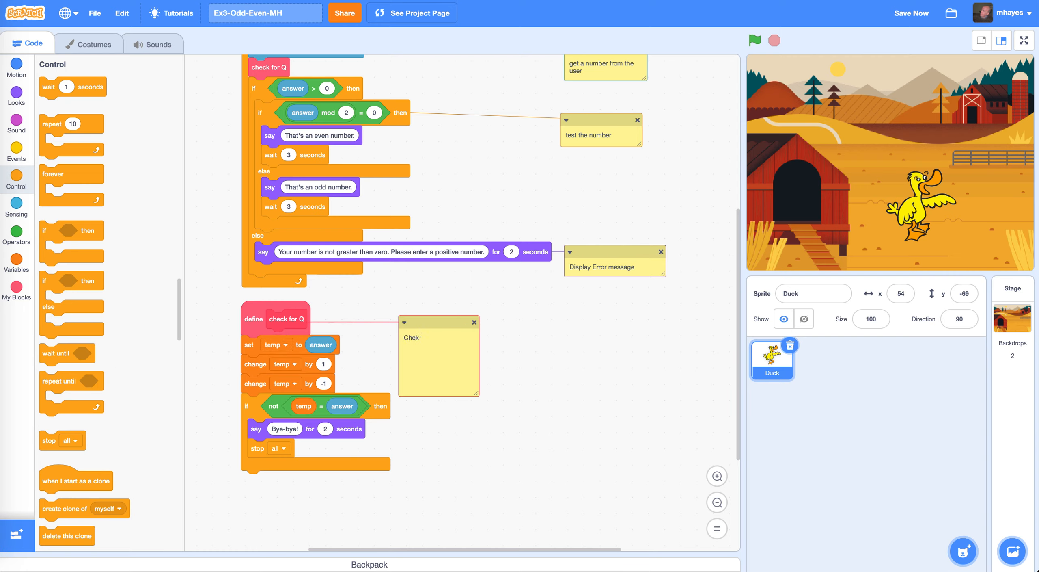
text(\c)
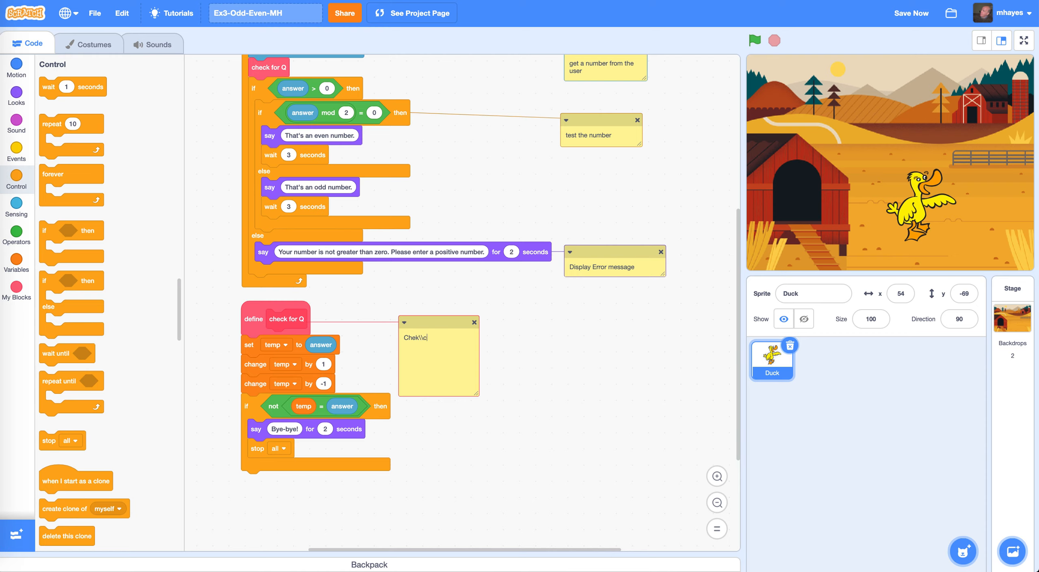
key(Backspace)
text(ck to see if t)
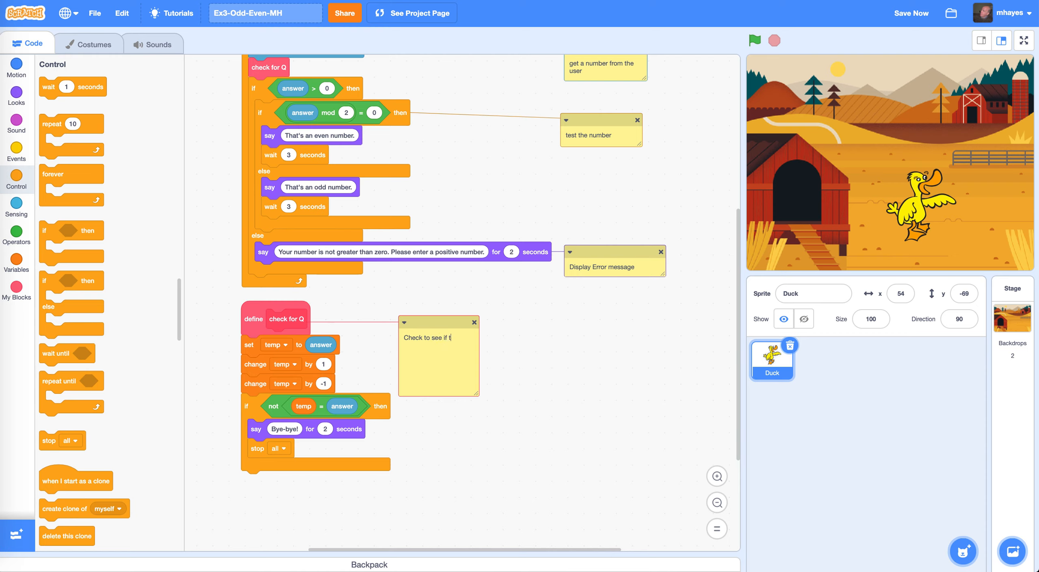
text(he user n)
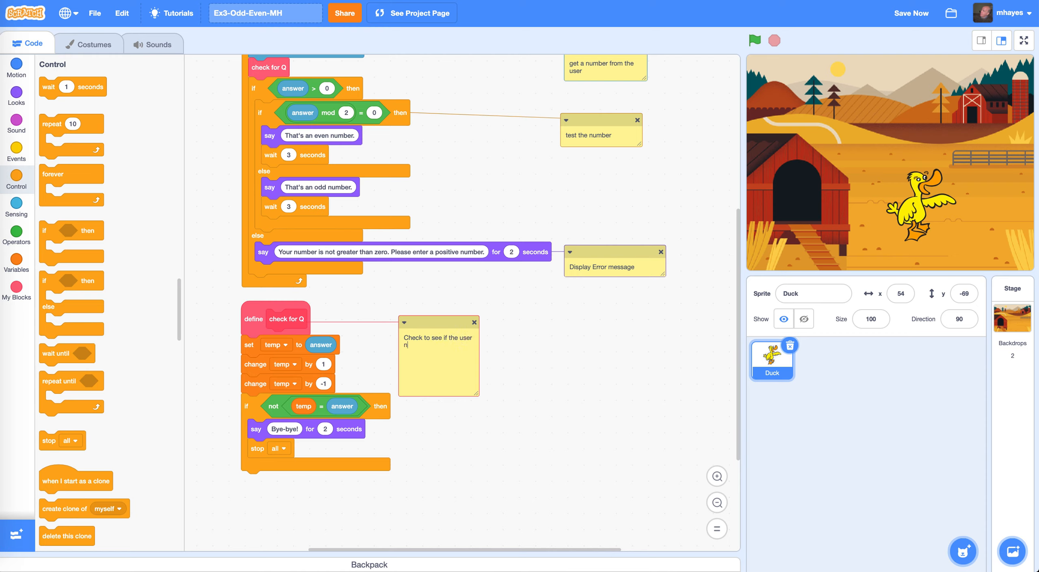
key(Backspace)
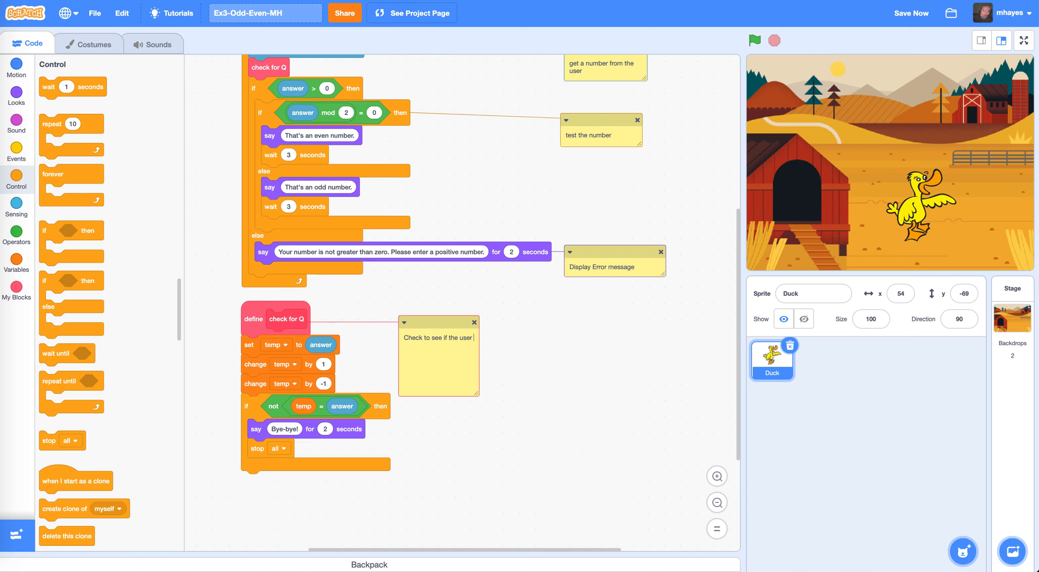
text(im)
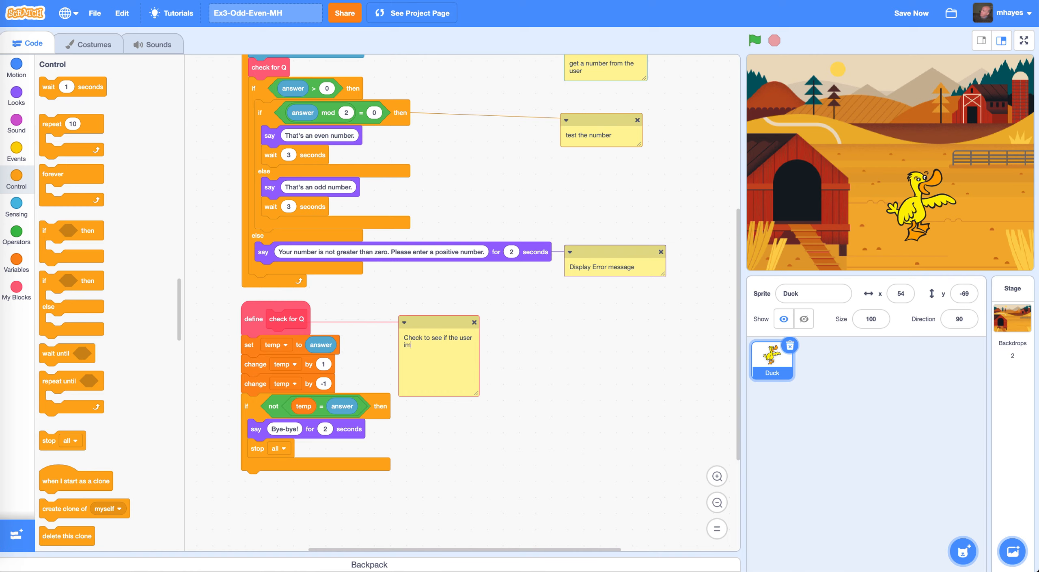
text(nput)
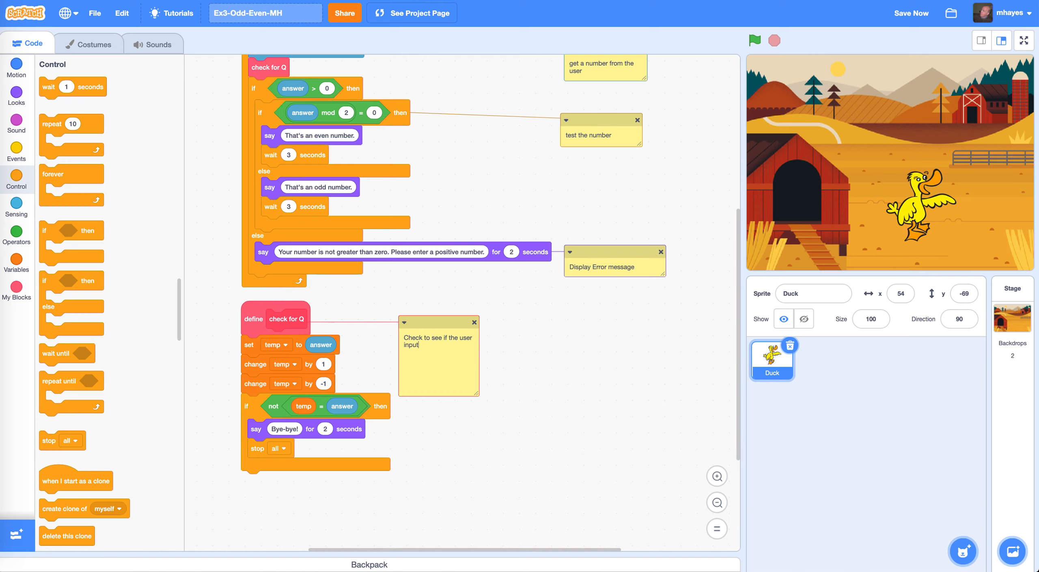
text(is a)
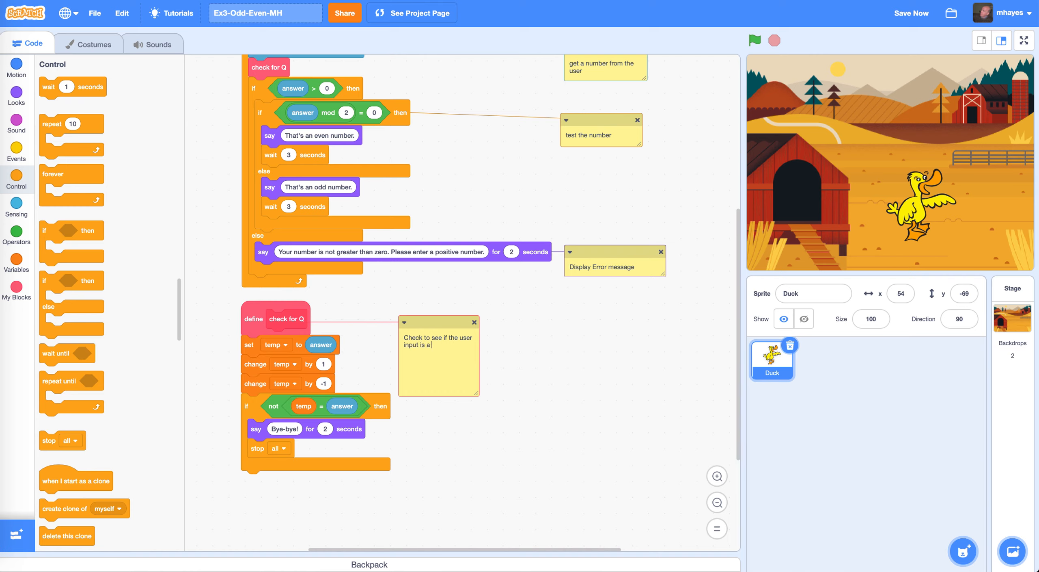
text(Q.)
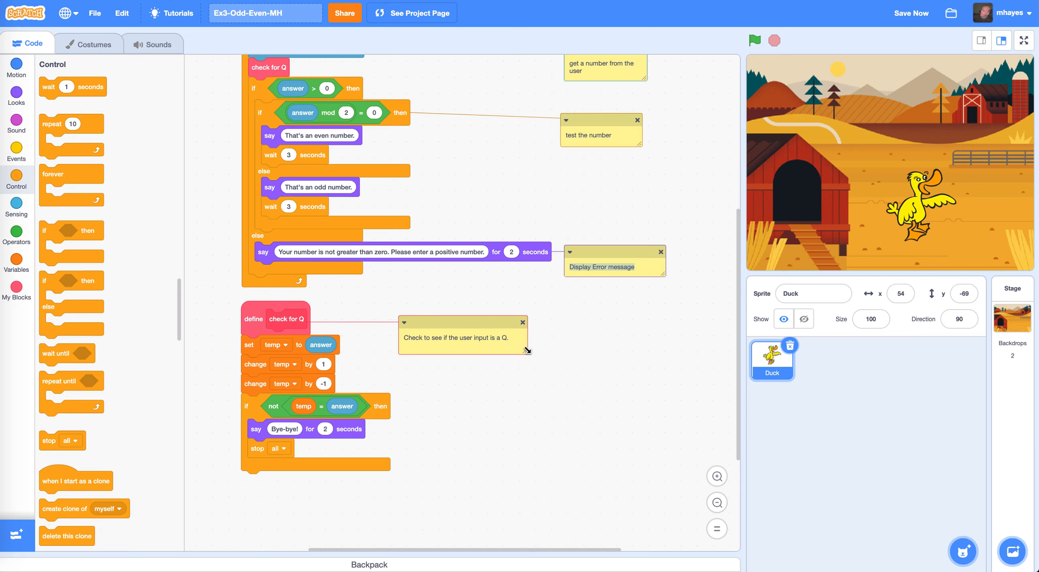
mouse_move(355, 343)
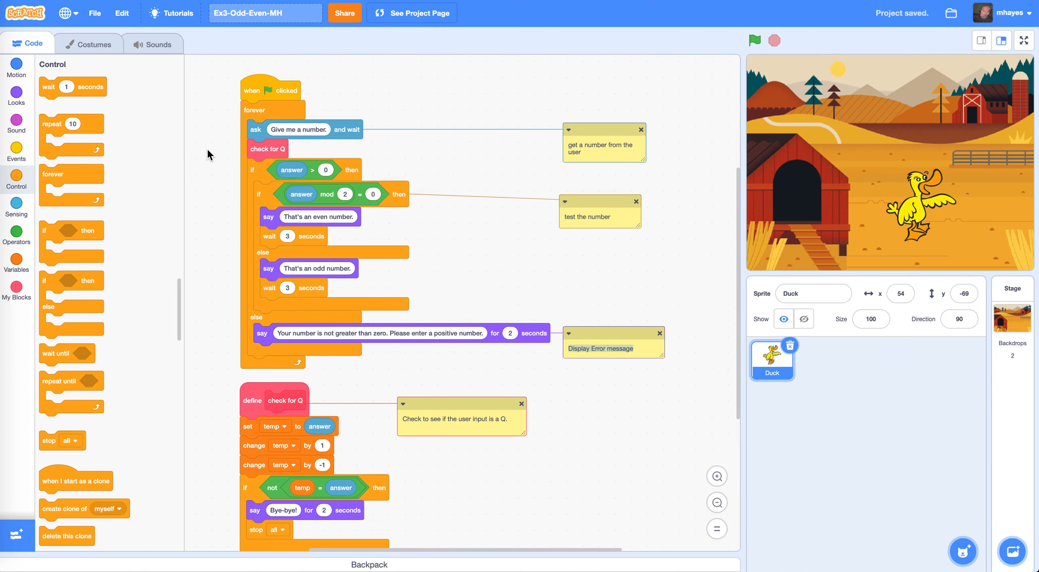
mouse_move(575, 265)
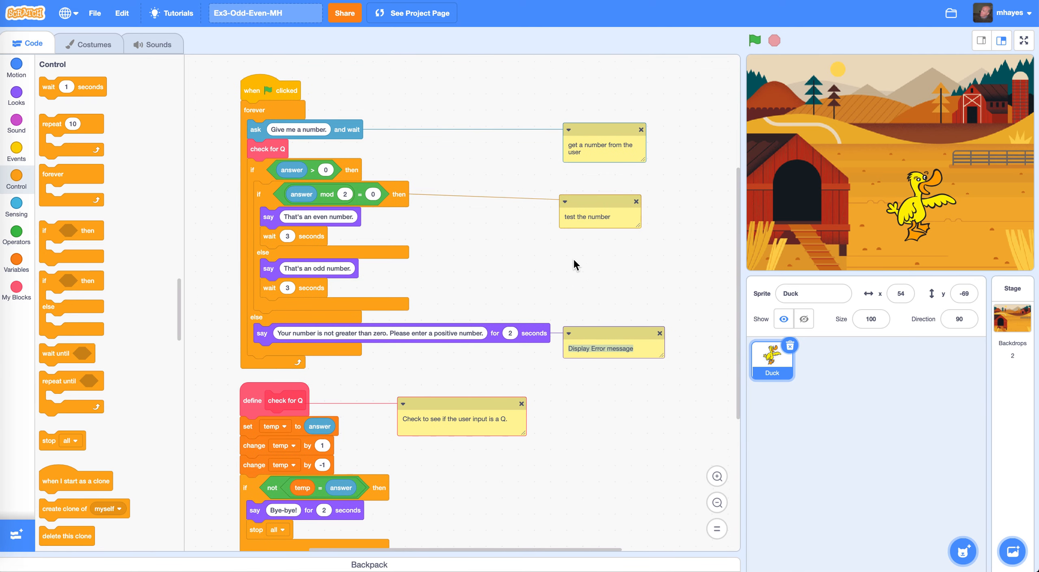
Run the Ex3-Odd-Even-MH project and submit q at the number prompt
click(755, 41)
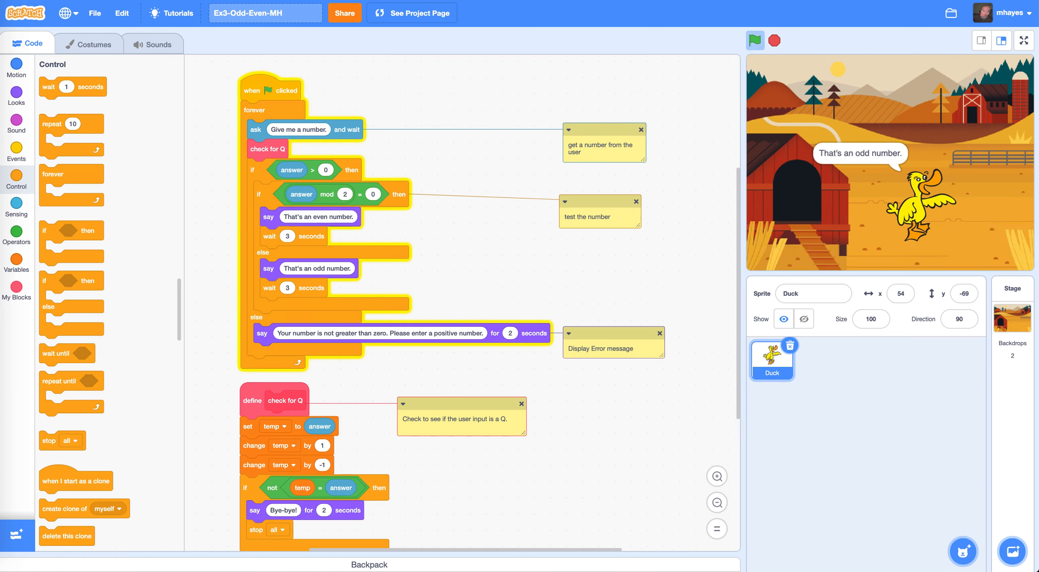
mouse_move(834, 228)
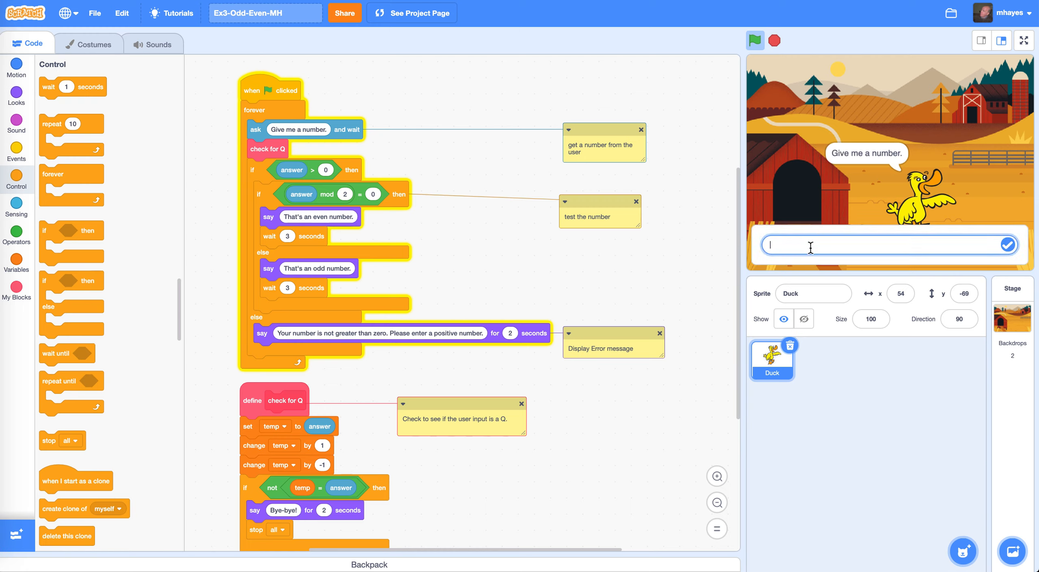
text(q)
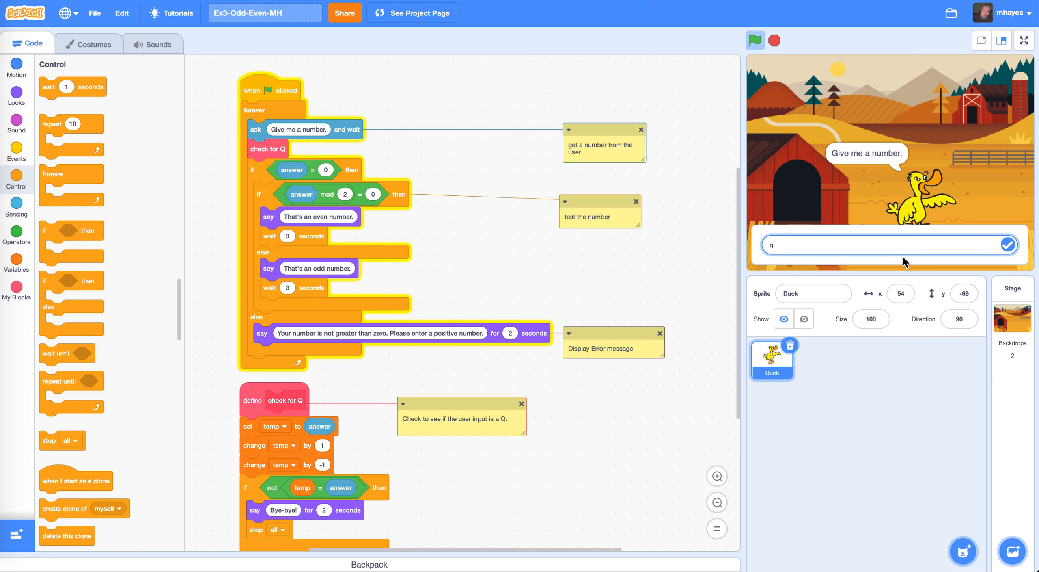
click(1007, 244)
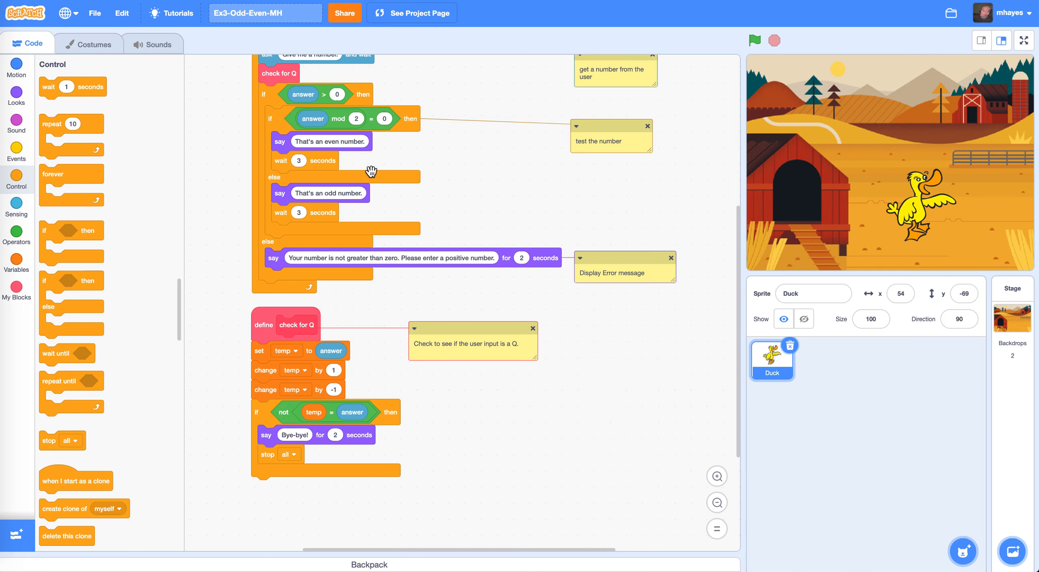
mouse_move(325, 118)
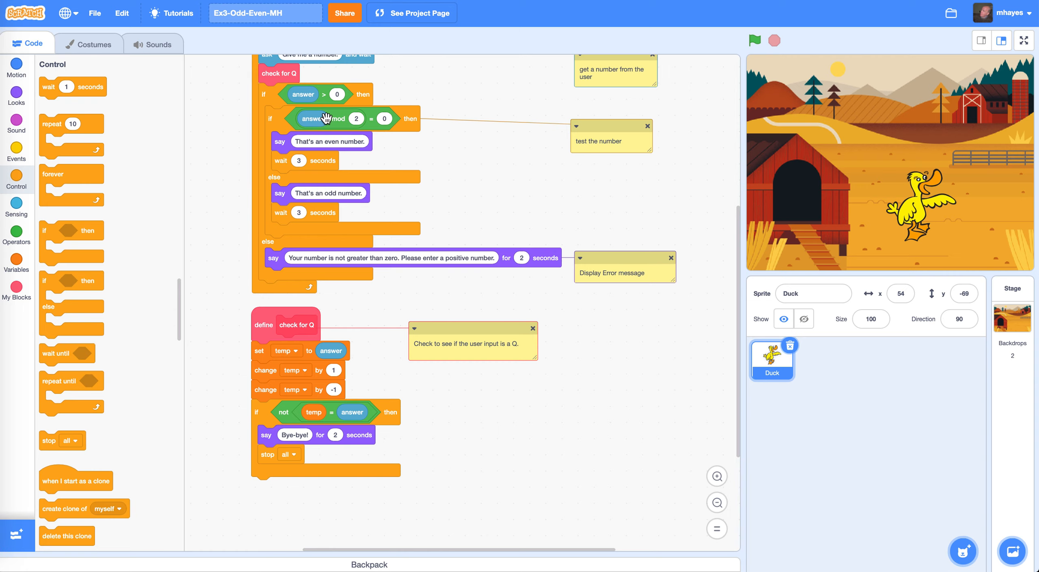
mouse_move(338, 134)
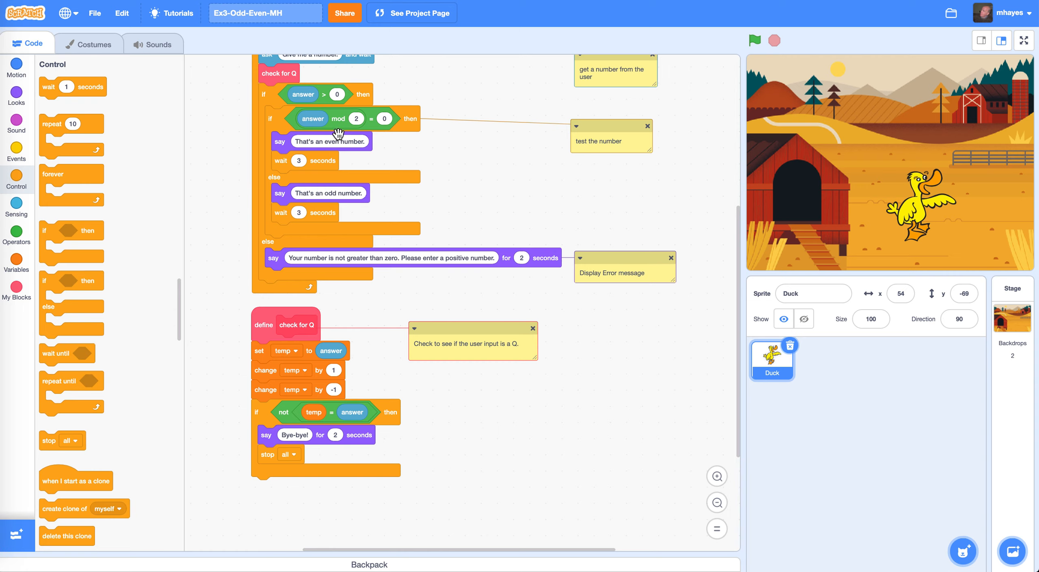
mouse_move(318, 104)
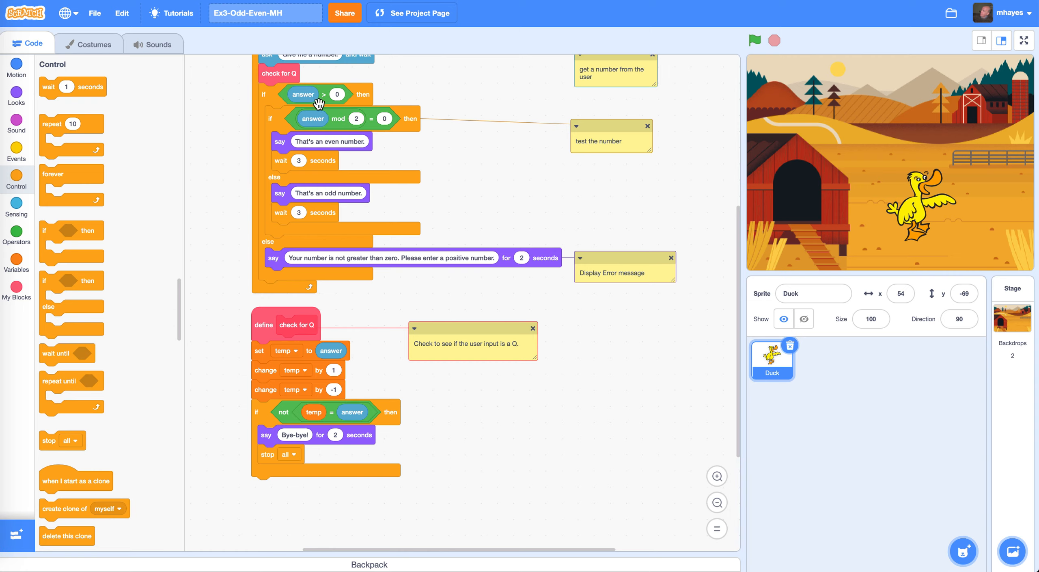
mouse_move(237, 263)
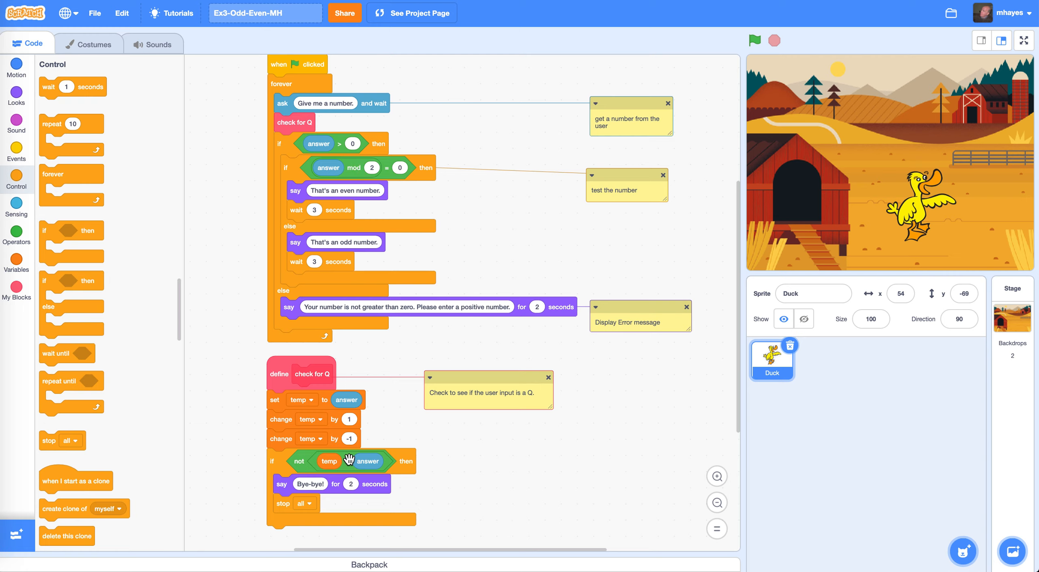
mouse_move(302, 466)
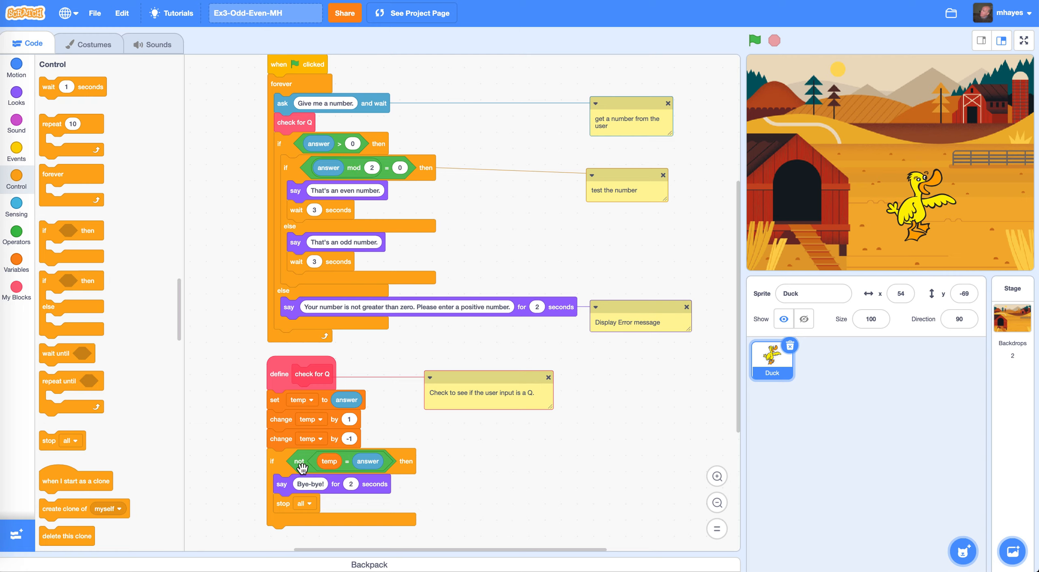